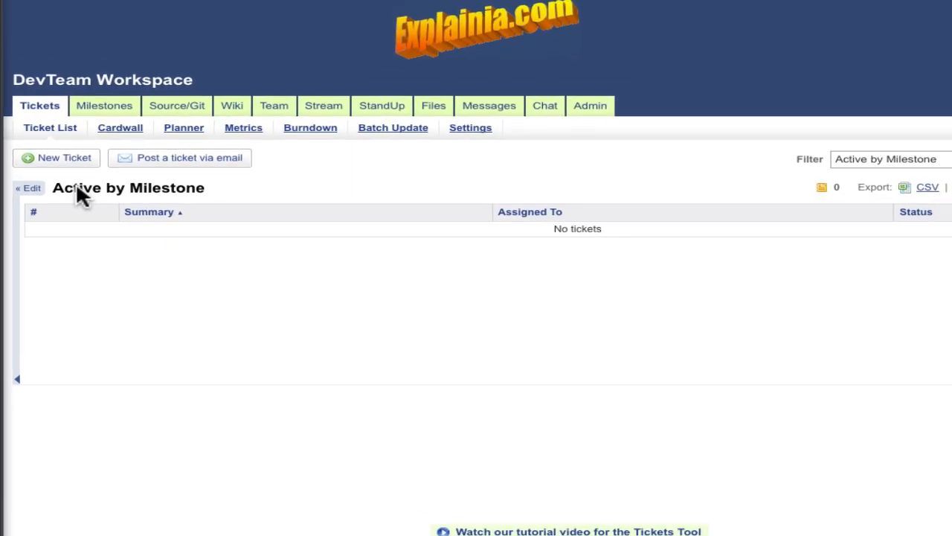
# Step: Create ticket #31 'i think my cat uses my computer at night' and attach a screenshot
pyautogui.click(62, 157)
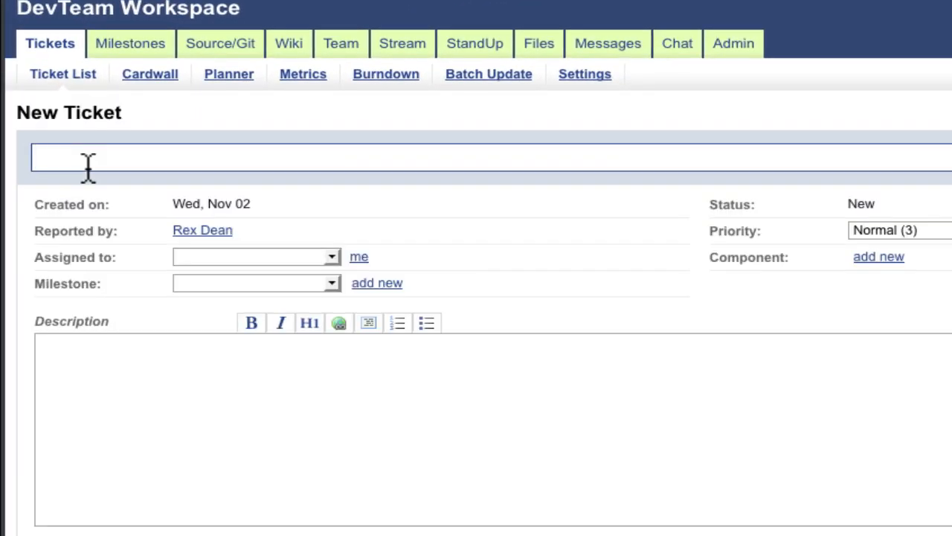
pyautogui.write('i think my cat uses my computer at night. i')
pyautogui.write('explainia is about answering the WHY, right?  why are we making this site?')
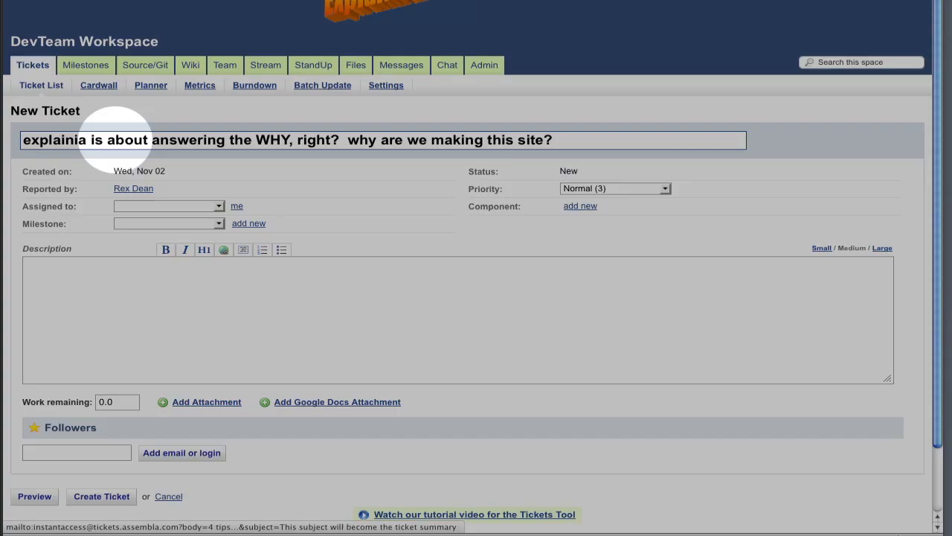
pyautogui.click(101, 497)
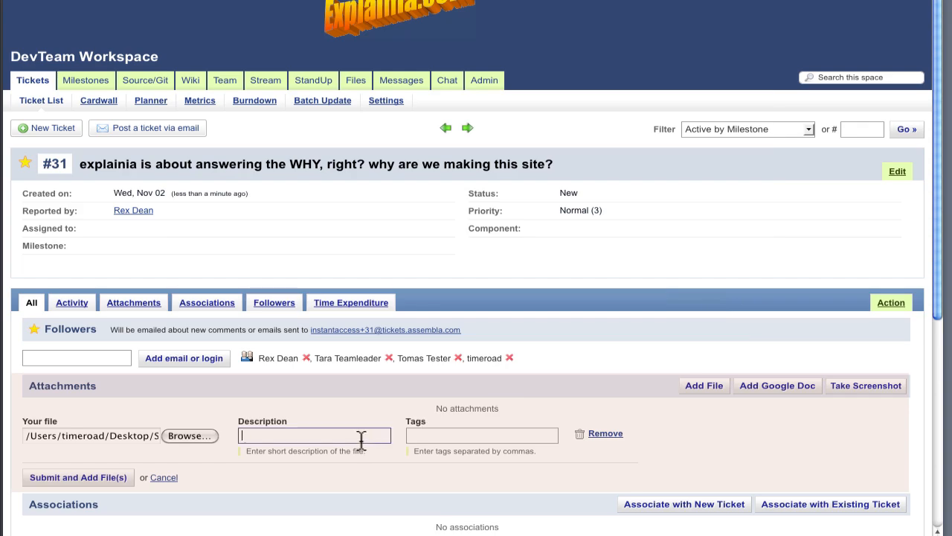
pyautogui.write('screenshot mean')
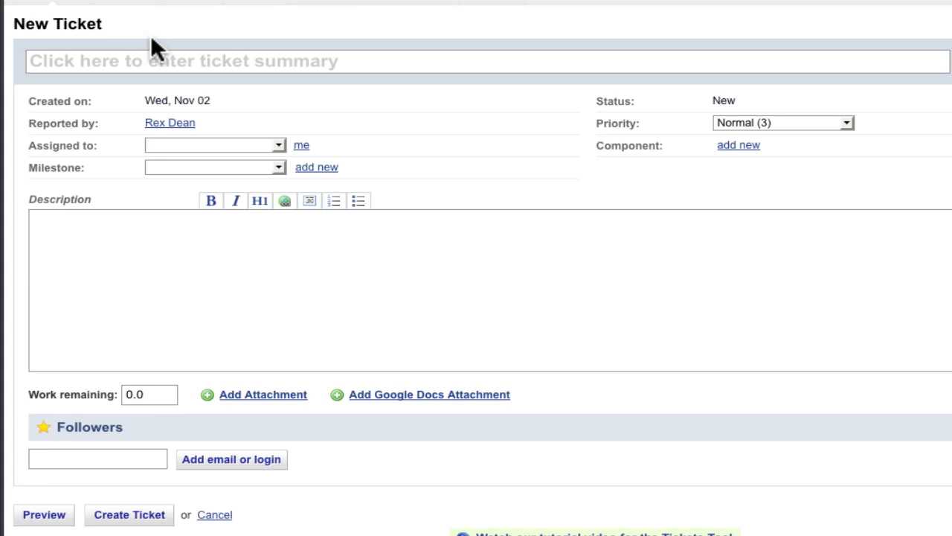
# Step: Post a comment on ticket #28 about allowing searching, with Dora Designer following it
pyautogui.write('we should allow searching by mind con')
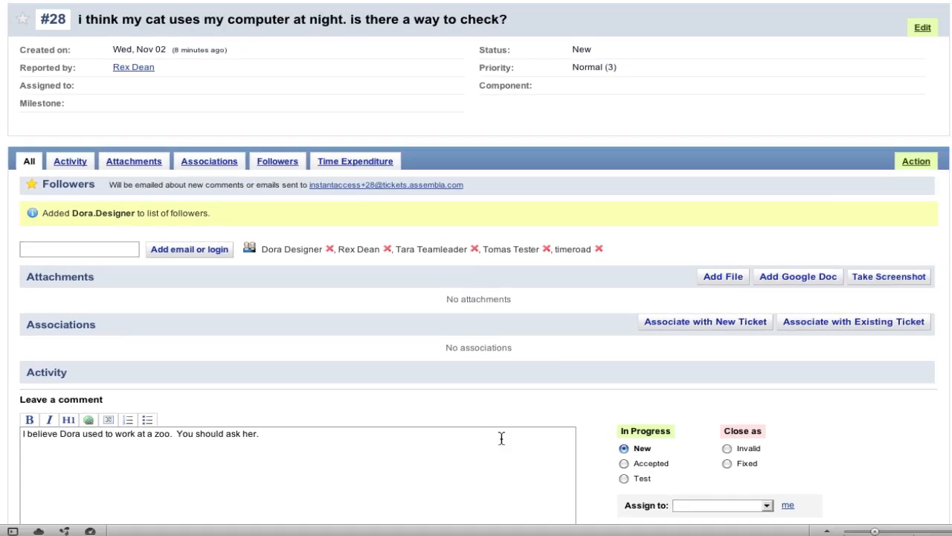
pyautogui.scroll(-3)
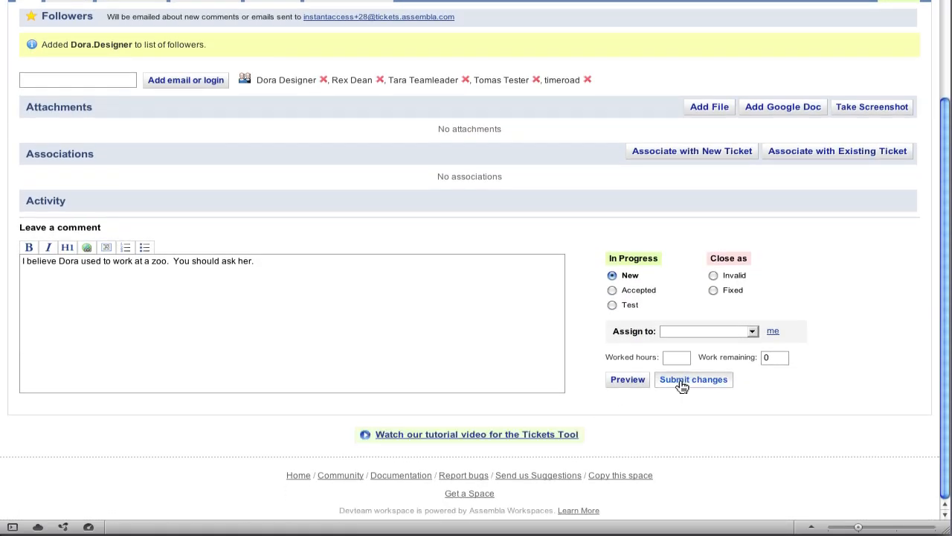
pyautogui.click(693, 379)
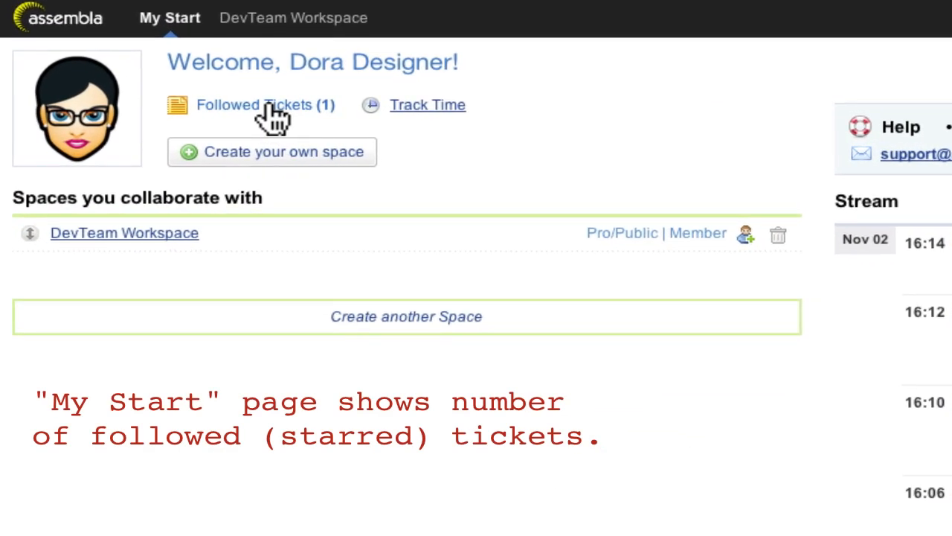
# Step: From the followed tickets, send an email reply on ticket #1: 'For now just roll back to 7.4.1'
pyautogui.click(256, 104)
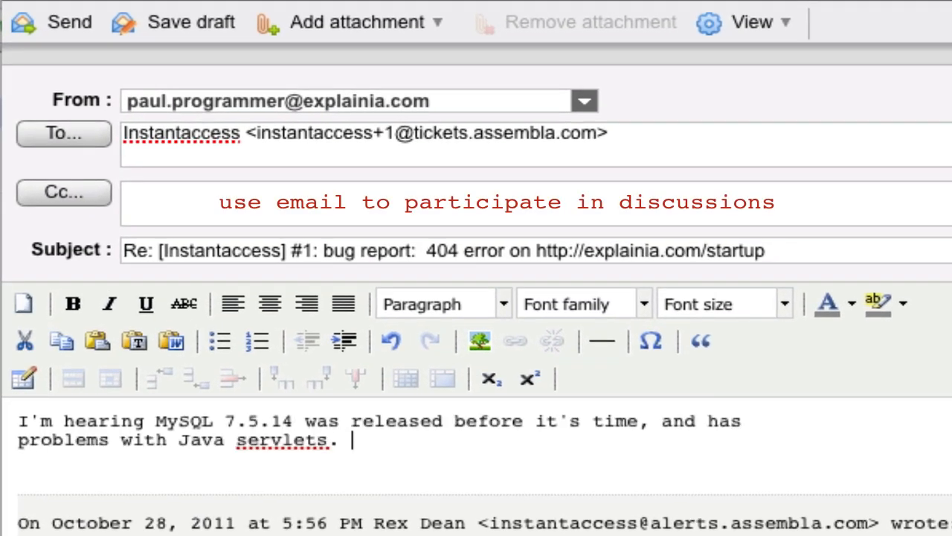
pyautogui.write('For now just roll back to 7.4.1')
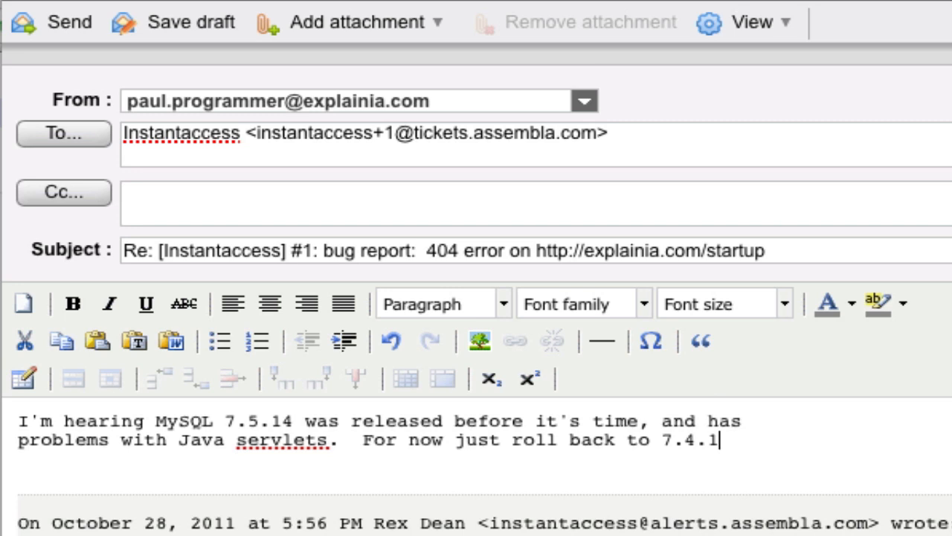
pyautogui.click(49, 24)
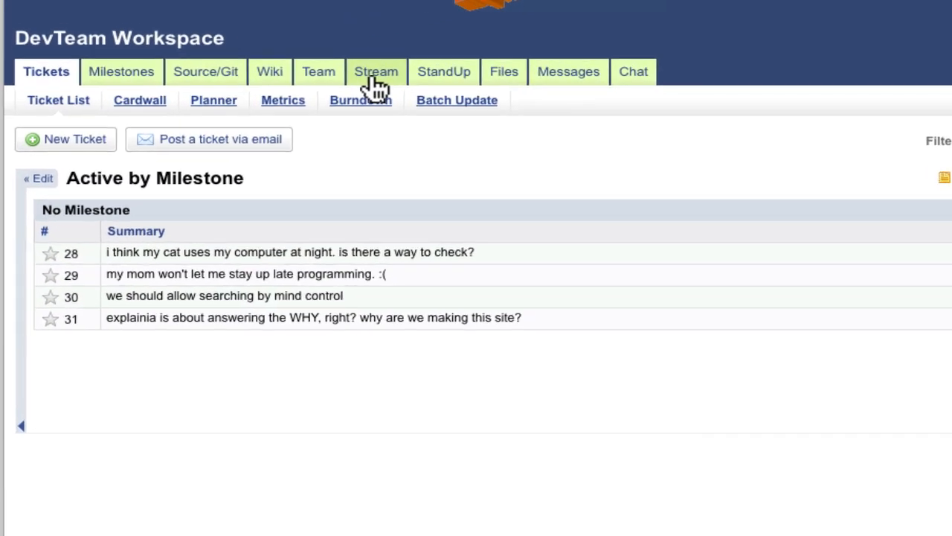
# Step: In Stream email notifications, disable auto-follow of new tickets and ticket activity summaries, then update settings
pyautogui.click(375, 72)
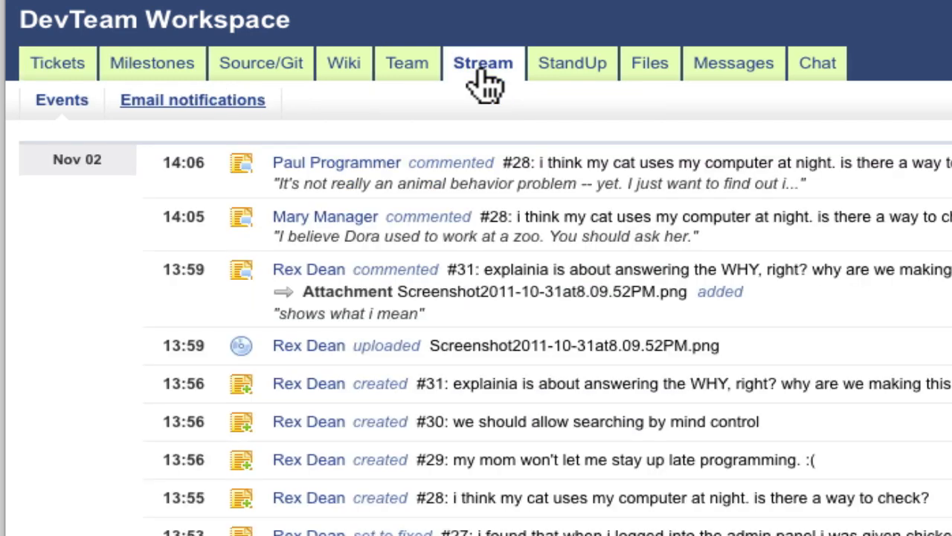
pyautogui.click(191, 100)
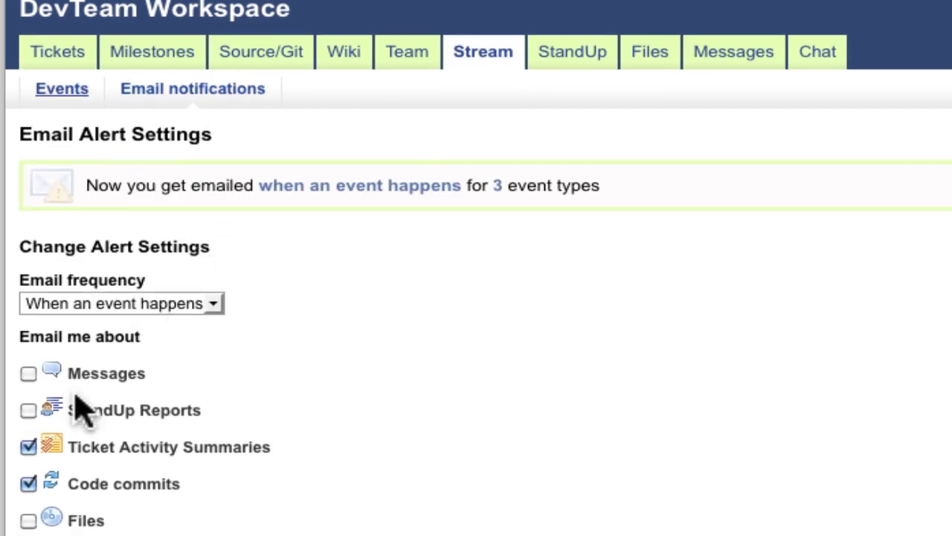
pyautogui.scroll(-3)
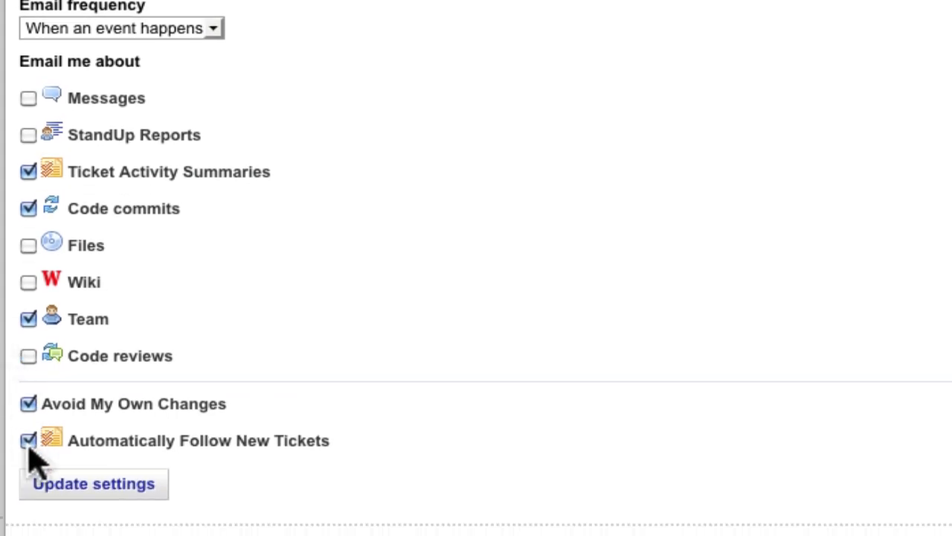
pyautogui.click(26, 441)
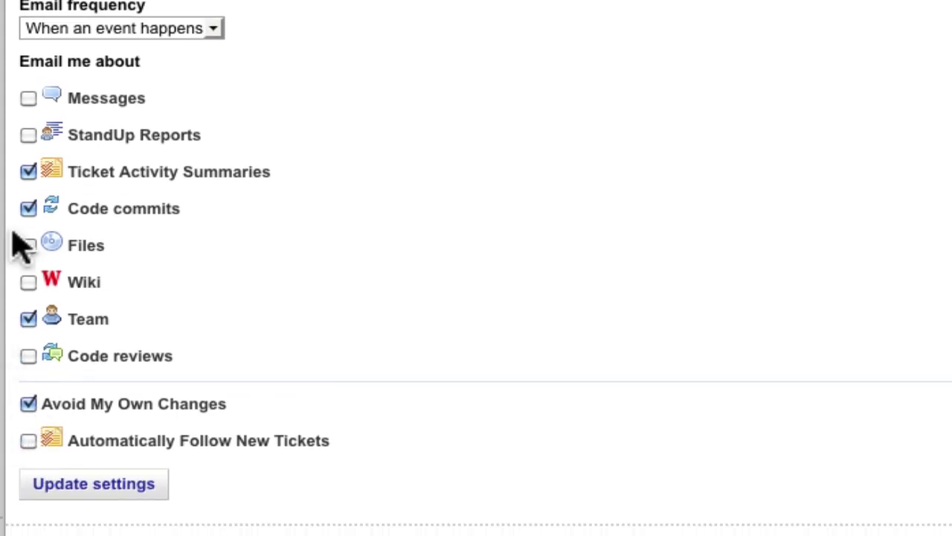
pyautogui.click(26, 173)
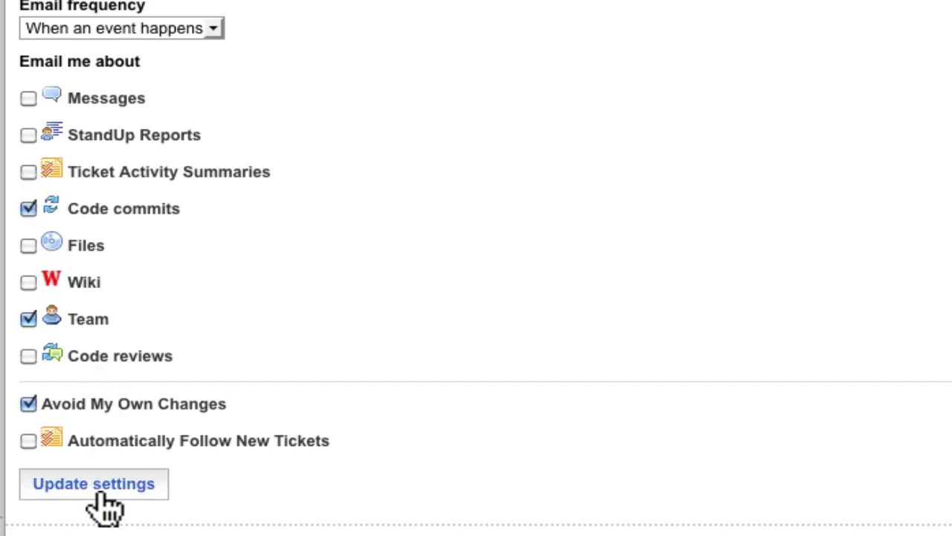
pyautogui.click(95, 483)
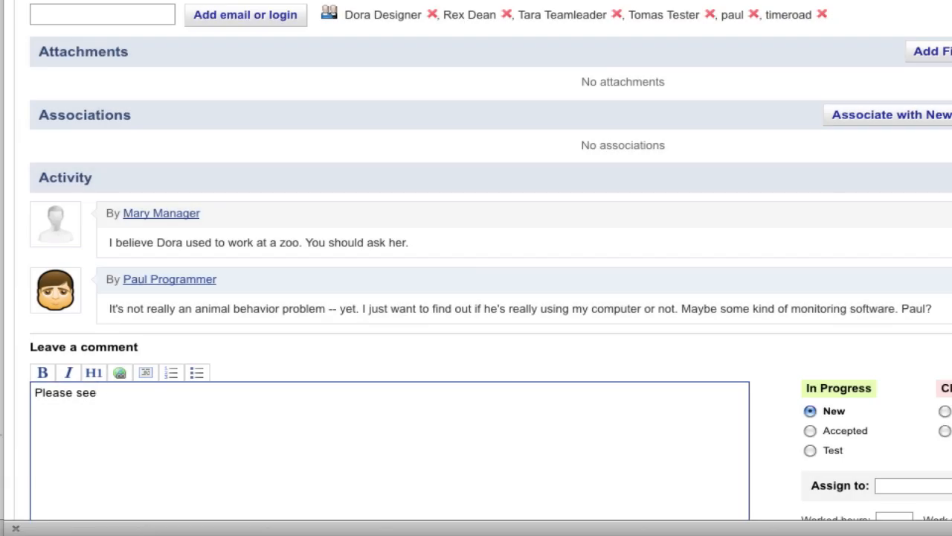
# Step: Comment on ticket #28 citing #11 and #22, then write the 'Actually, I take that back' canary comment
pyautogui.write('#11 and #22.  There')
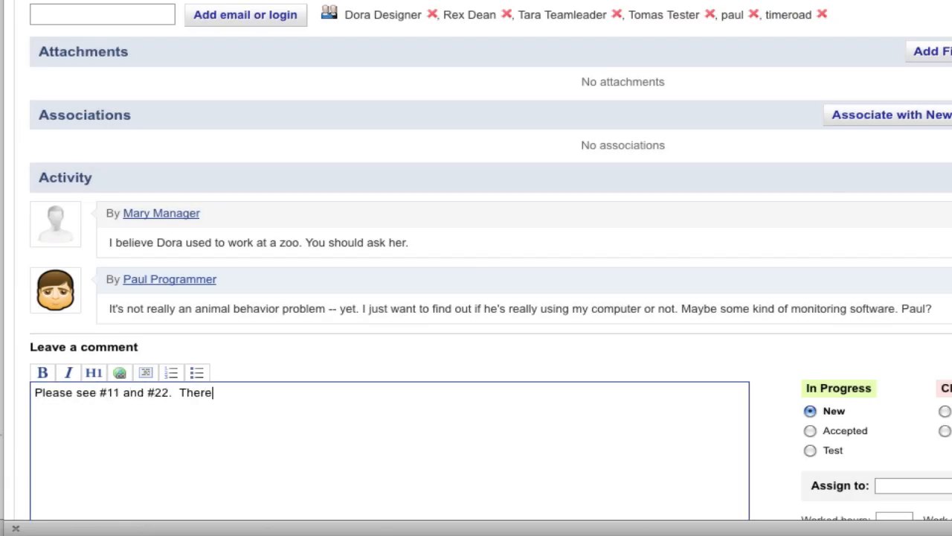
pyautogui.write("'s special software for pet mn")
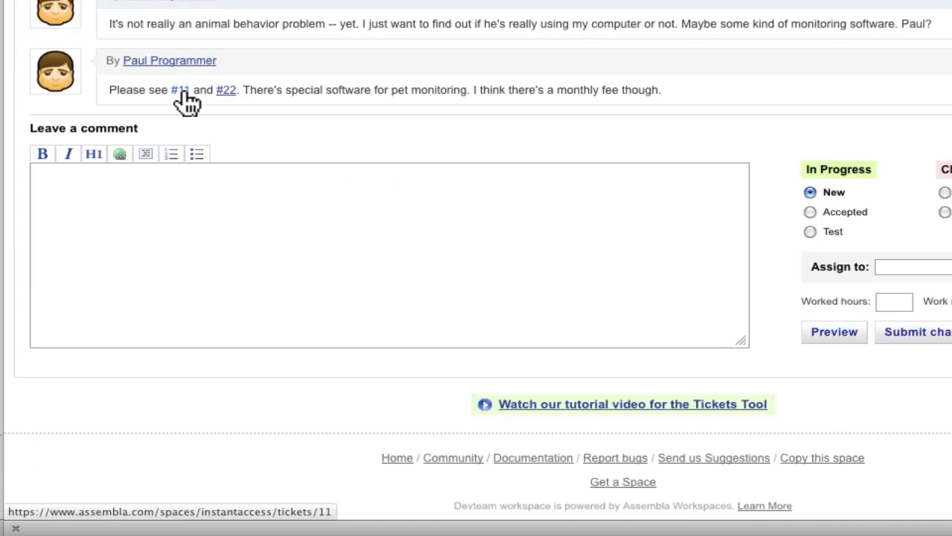
pyautogui.click(180, 89)
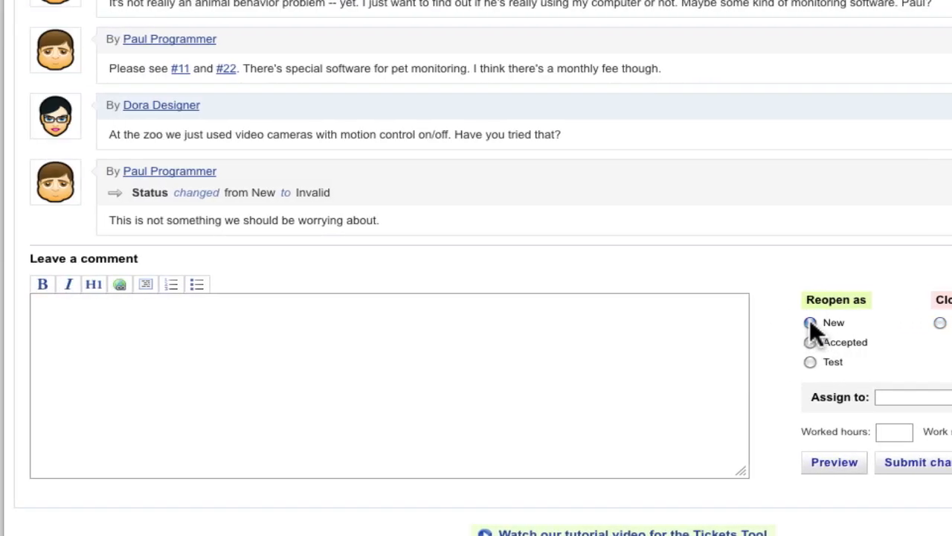
pyautogui.write('Actually, I take that back.  My canary just starting whistling dialtones and making calls on my phone!')
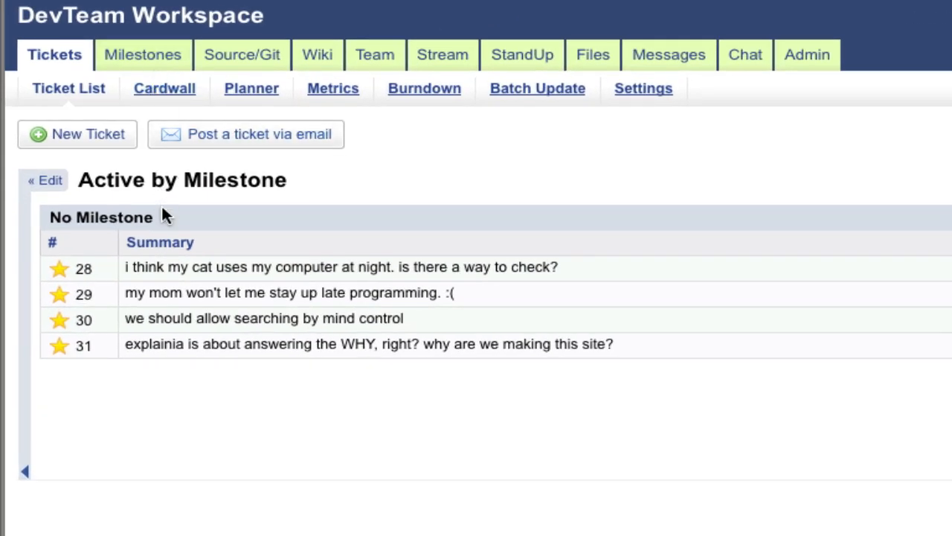
pyautogui.moveTo(172, 269)
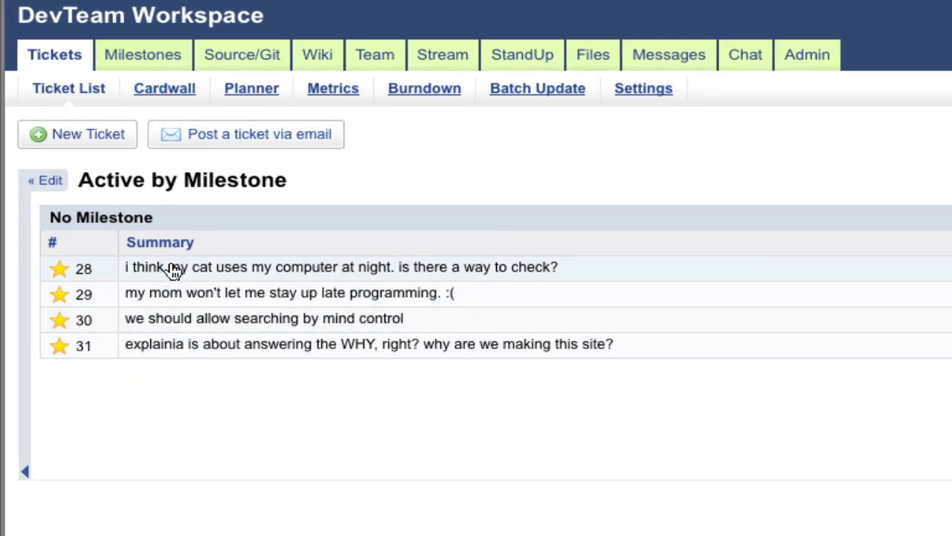
pyautogui.moveTo(322, 216)
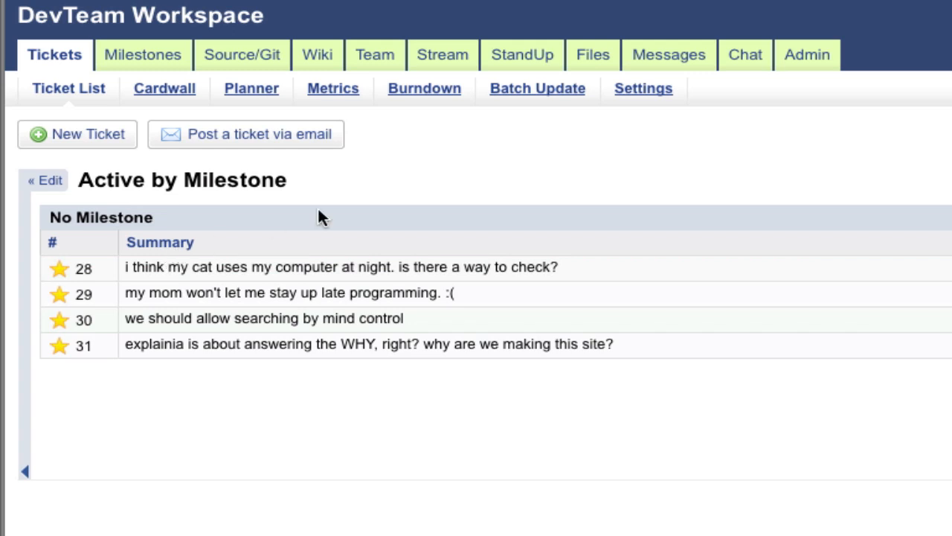
# Step: Batch-update tickets #28–#31 into the Backlog milestone
pyautogui.click(535, 88)
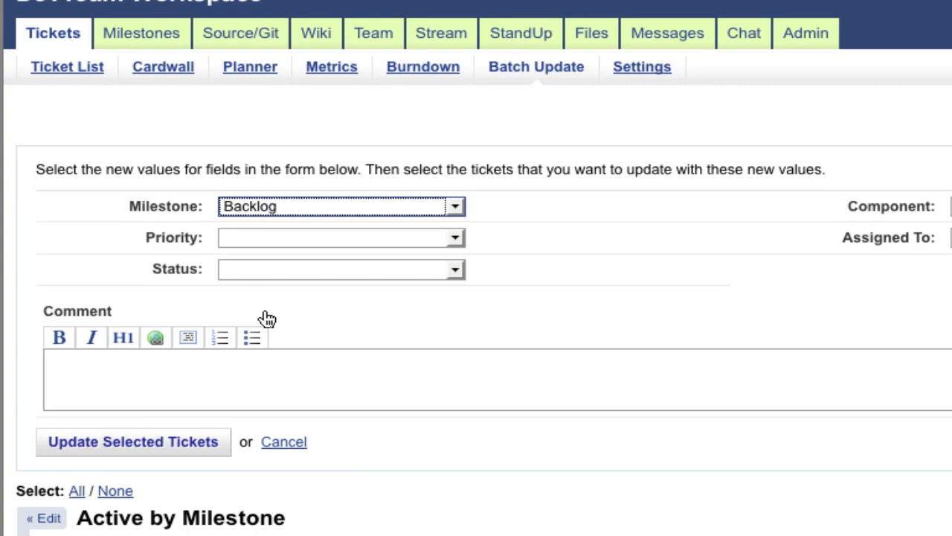
pyautogui.click(132, 441)
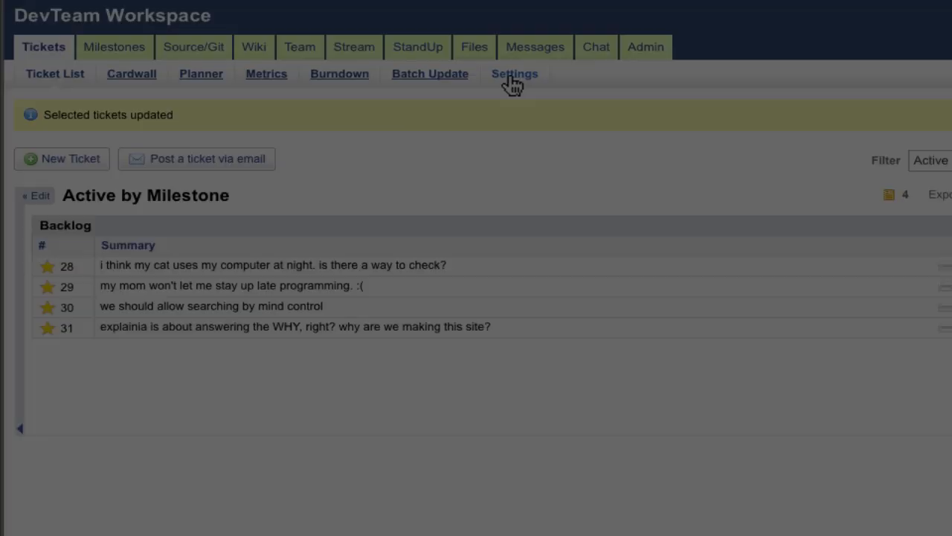
# Step: In ticket settings, save Normal (3) priority and Backlog milestone as new-ticket defaults
pyautogui.click(513, 73)
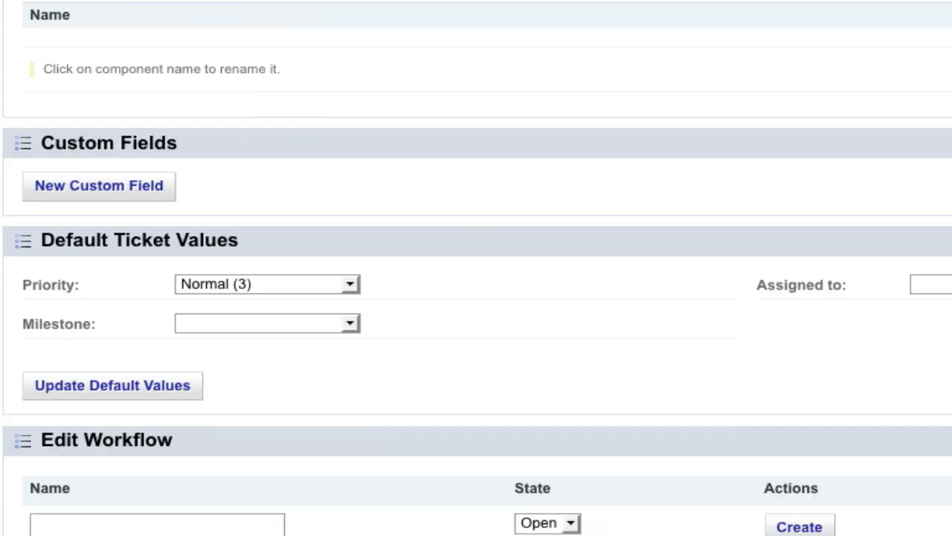
pyautogui.click(266, 323)
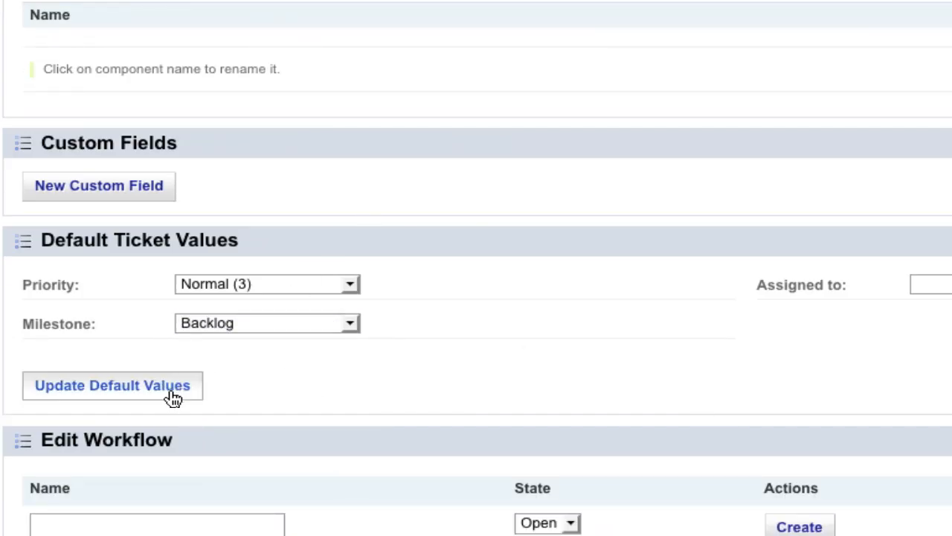
pyautogui.click(114, 385)
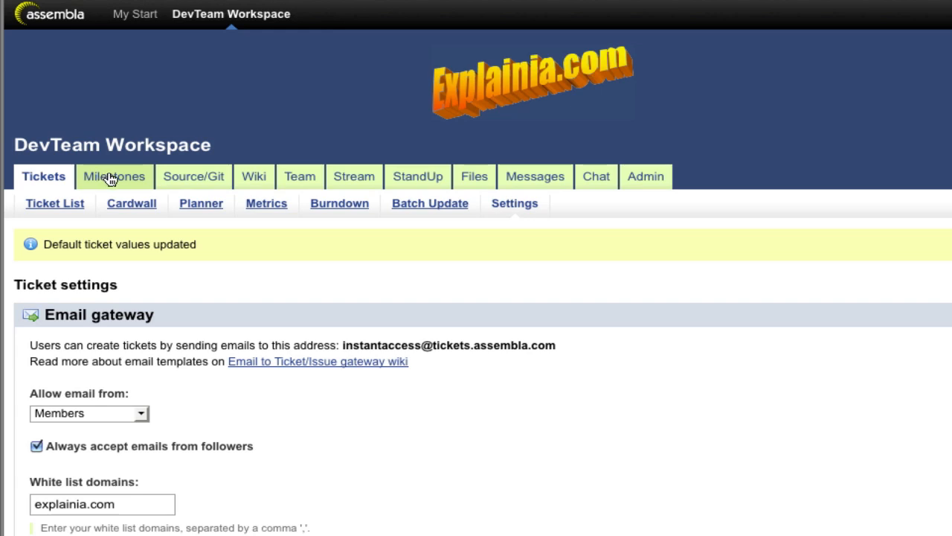
# Step: Create a milestone titled 'Current Release' and view its details
pyautogui.click(113, 176)
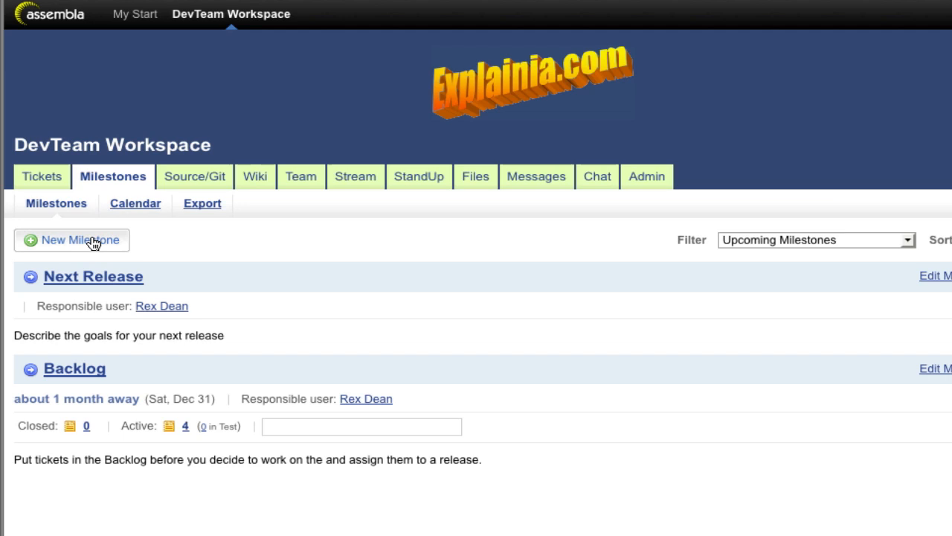
pyautogui.click(71, 239)
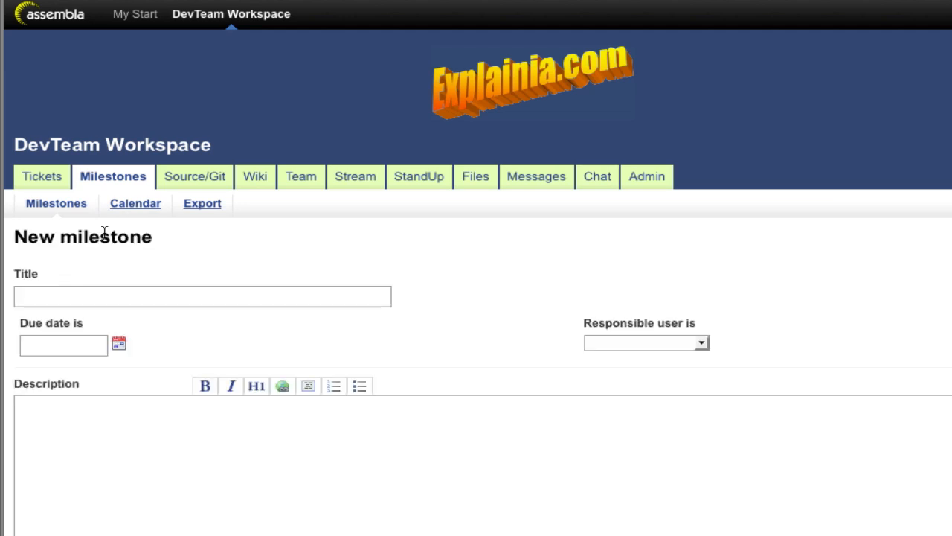
pyautogui.click(203, 296)
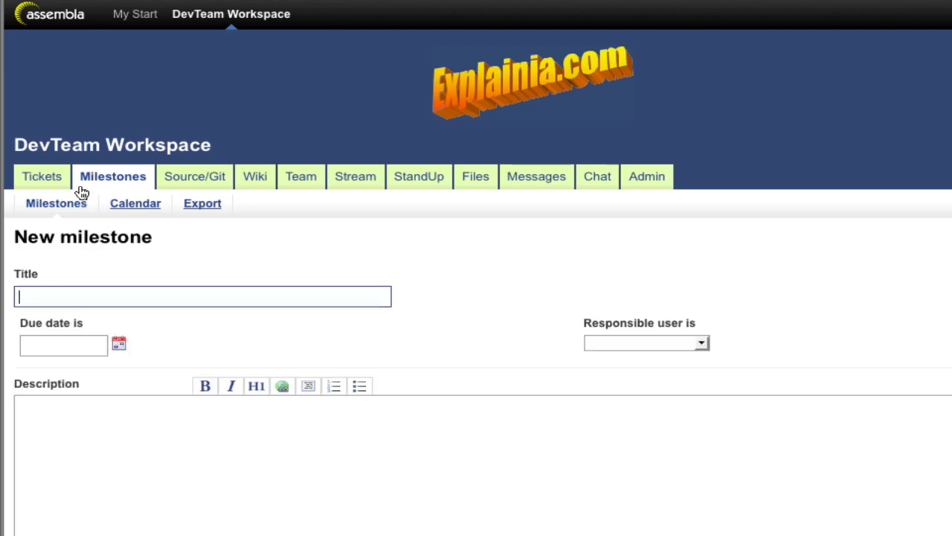
pyautogui.write('Current Re')
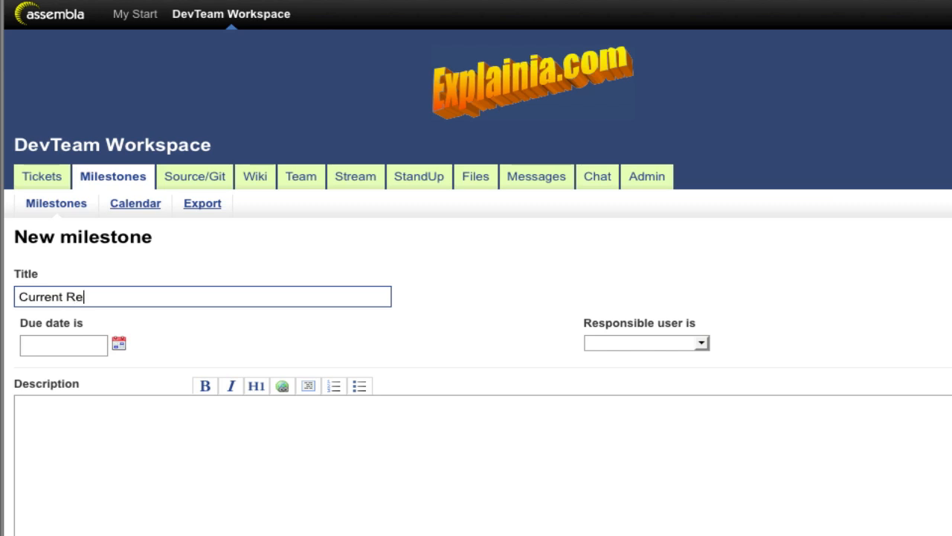
pyautogui.write('lease')
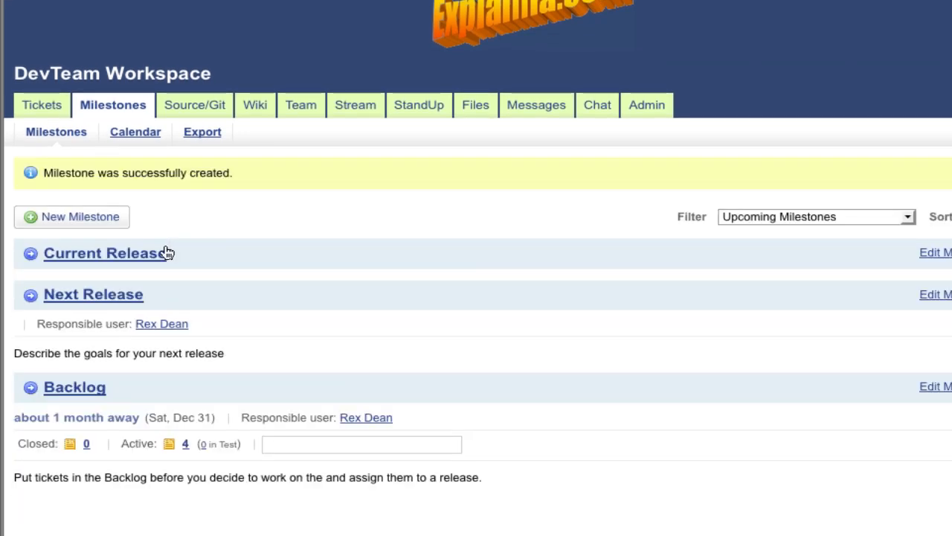
pyautogui.click(101, 252)
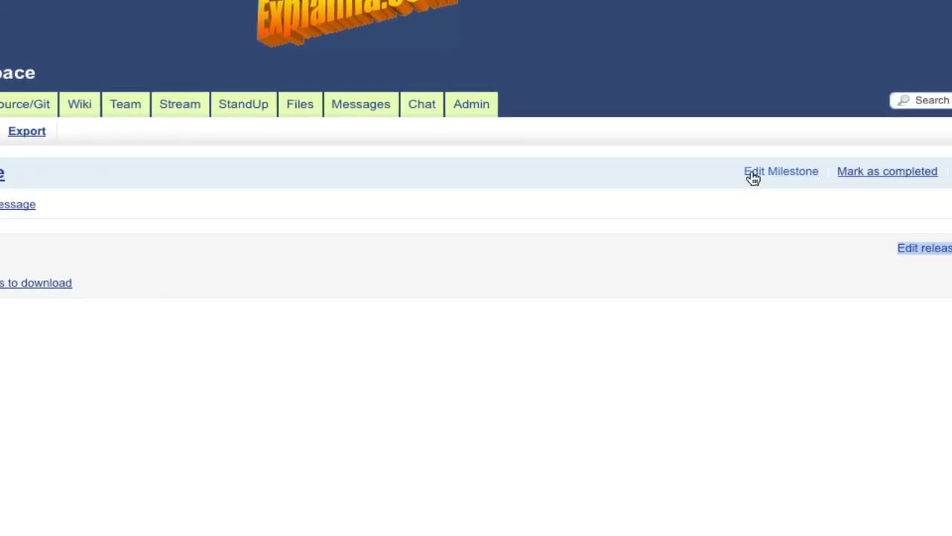
# Step: Retitle Current Release to December (0.92) and Next Release to January (0.93) with their due dates
pyautogui.click(781, 170)
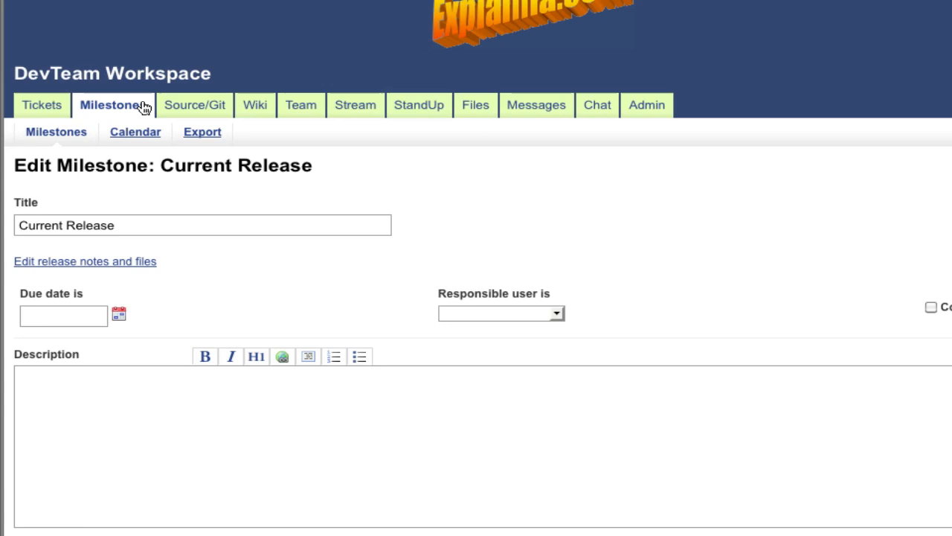
pyautogui.write('December')
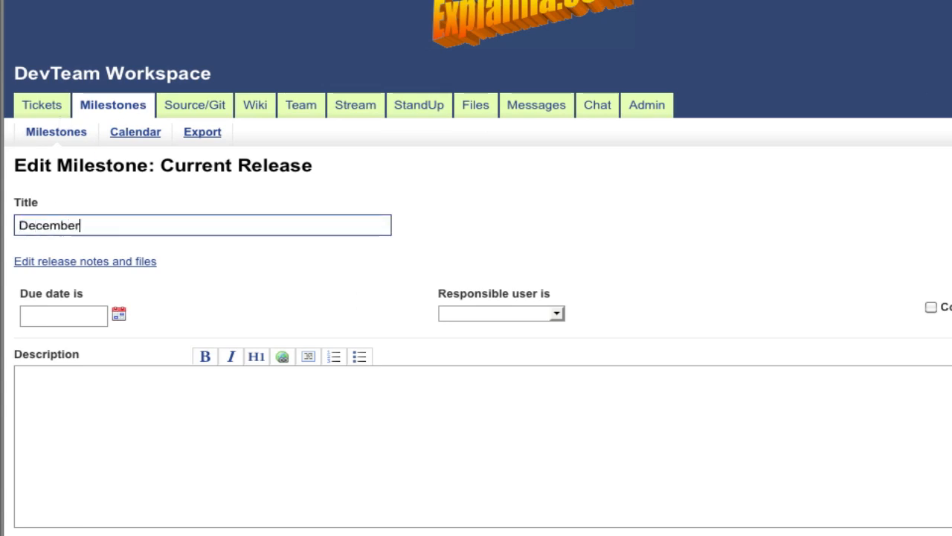
pyautogui.click(119, 315)
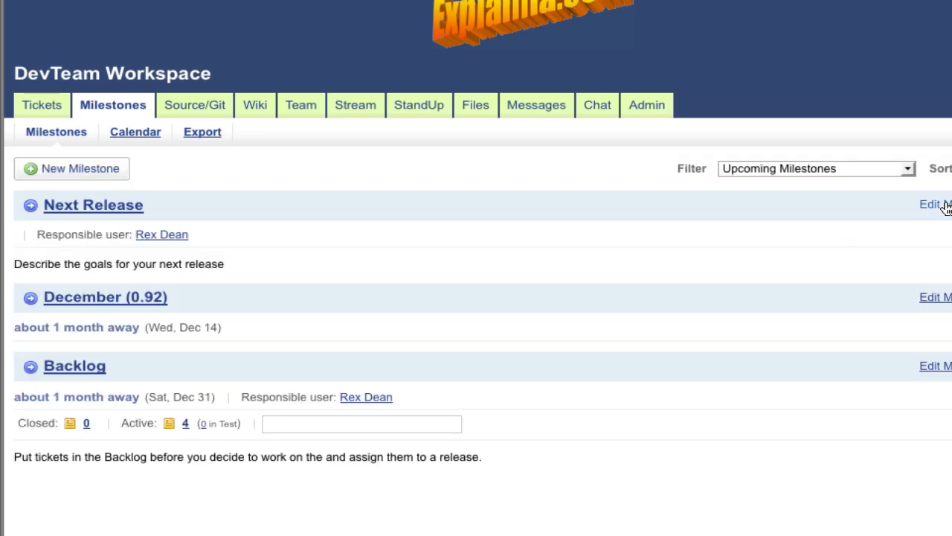
pyautogui.click(931, 205)
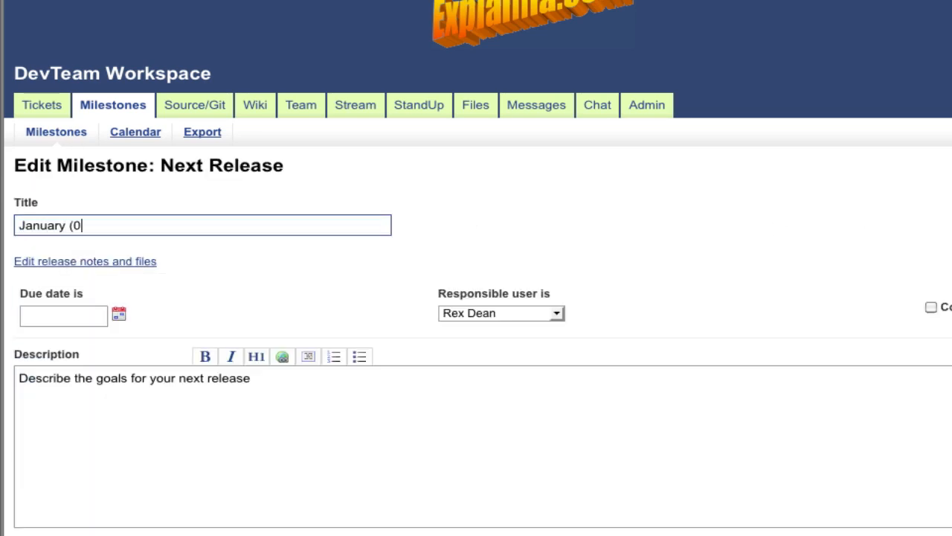
pyautogui.click(117, 316)
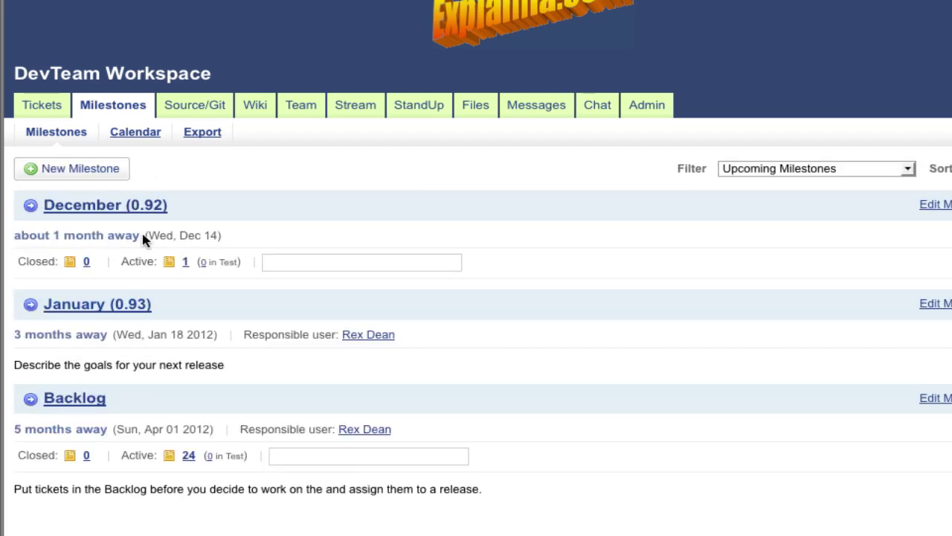
pyautogui.moveTo(122, 283)
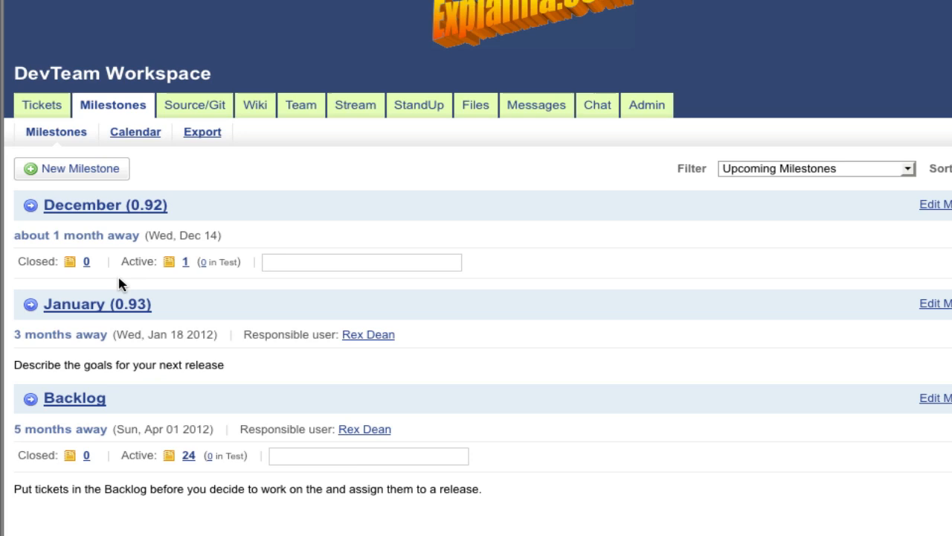
# Step: Show the active ticket list grouped under December (0.92), January (0.93) and Backlog
pyautogui.click(41, 104)
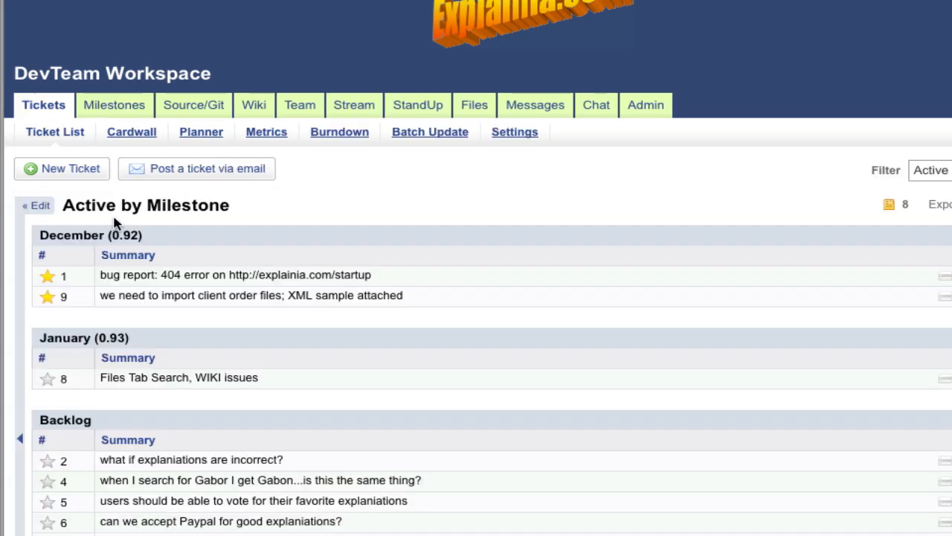
pyautogui.moveTo(41, 221)
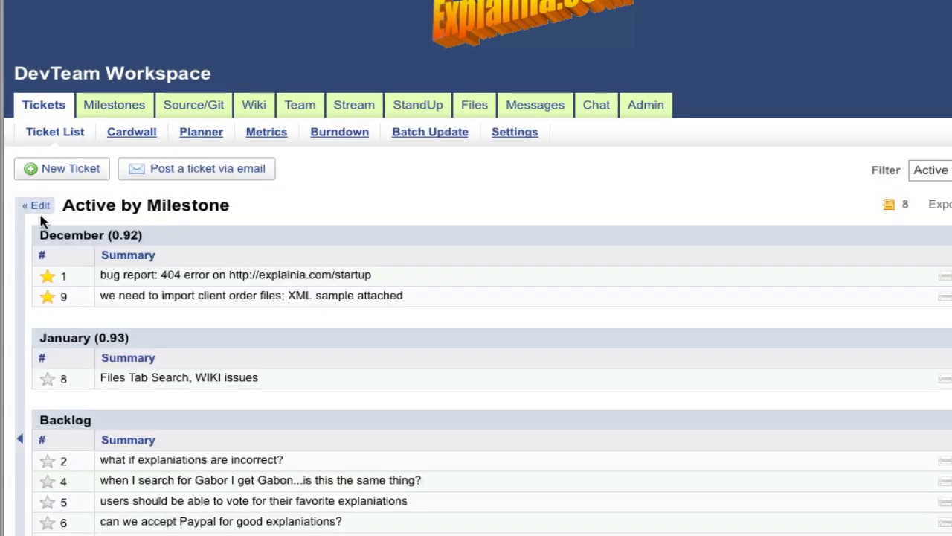
pyautogui.moveTo(154, 337)
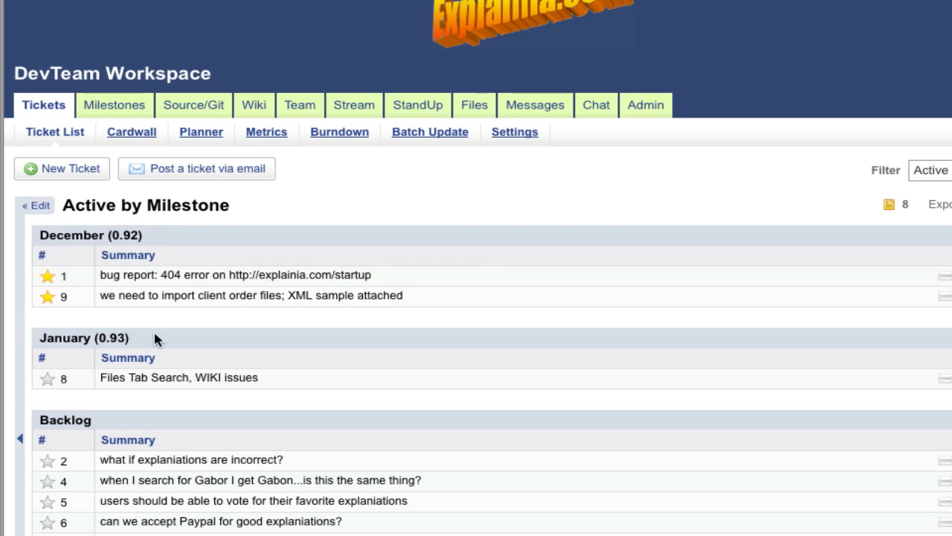
pyautogui.moveTo(129, 337)
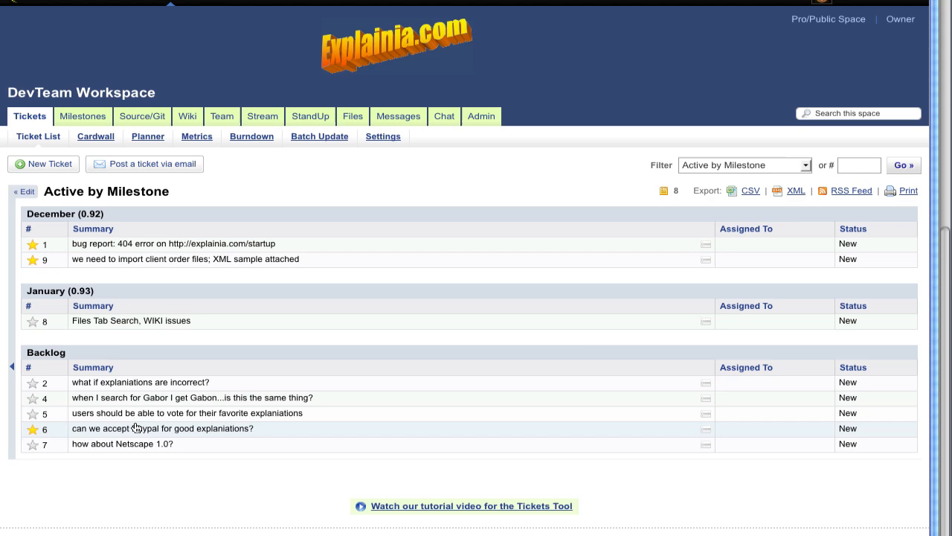
# Step: Set ticket #6 (accept Paypal) to Highest (1) priority, December (0.92) milestone and Java Plugins component
pyautogui.click(161, 429)
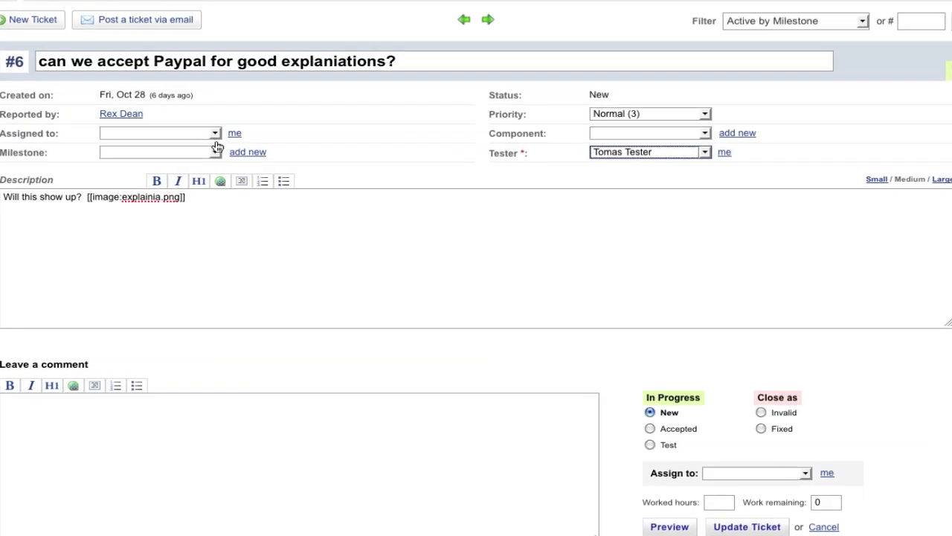
pyautogui.click(649, 113)
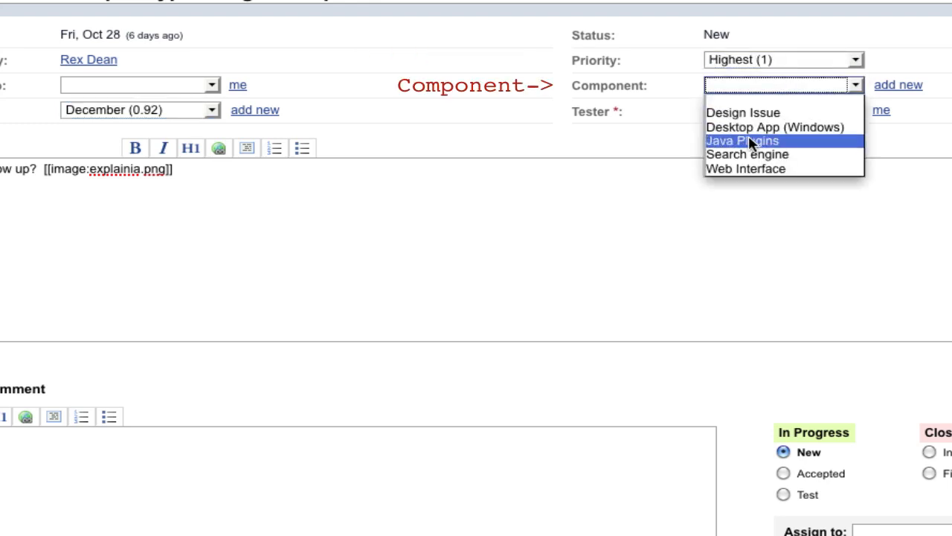
pyautogui.click(746, 139)
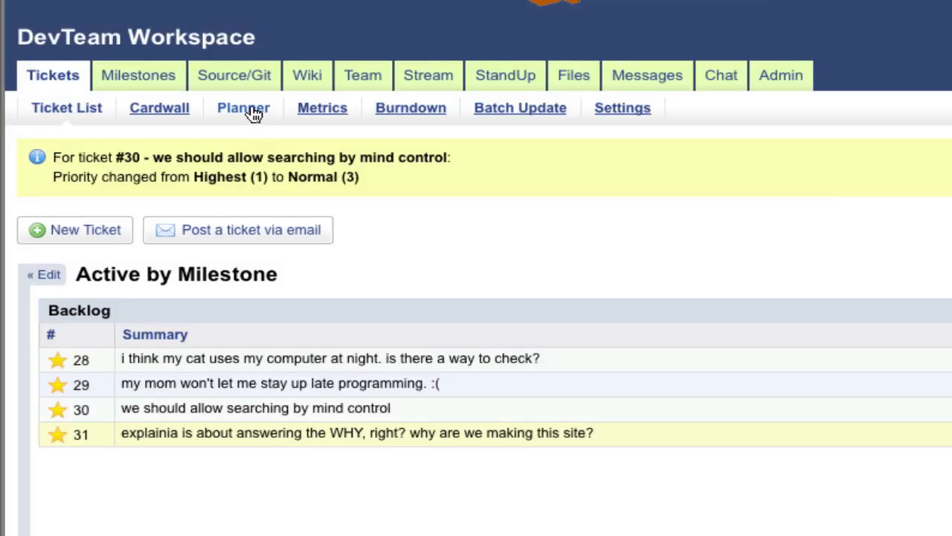
# Step: In the Agile Planner, add a top-level story for the long-term project and create it
pyautogui.click(244, 107)
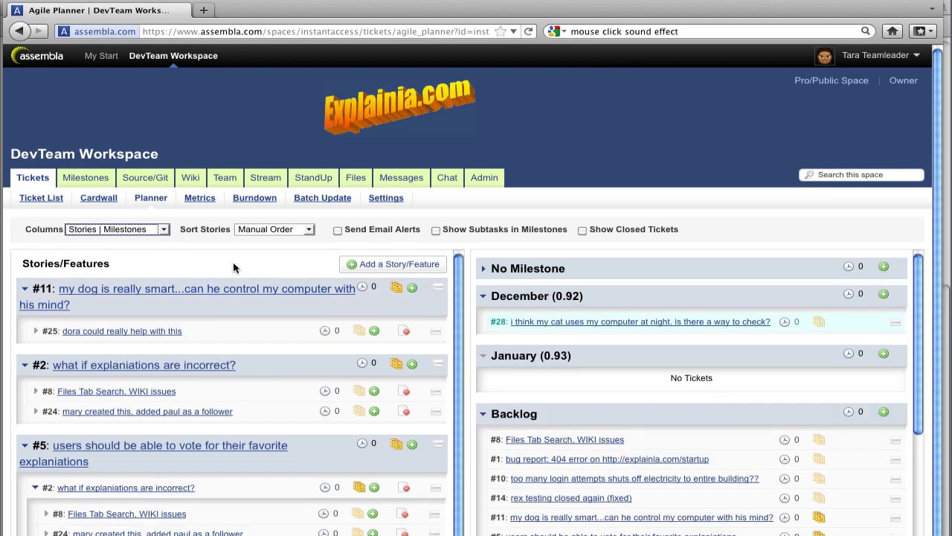
pyautogui.write('this is a top le')
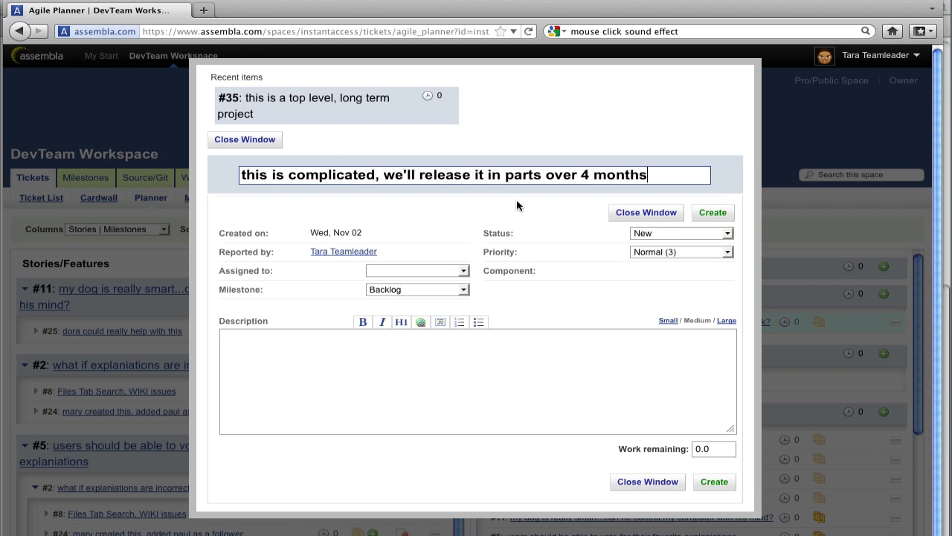
pyautogui.click(711, 211)
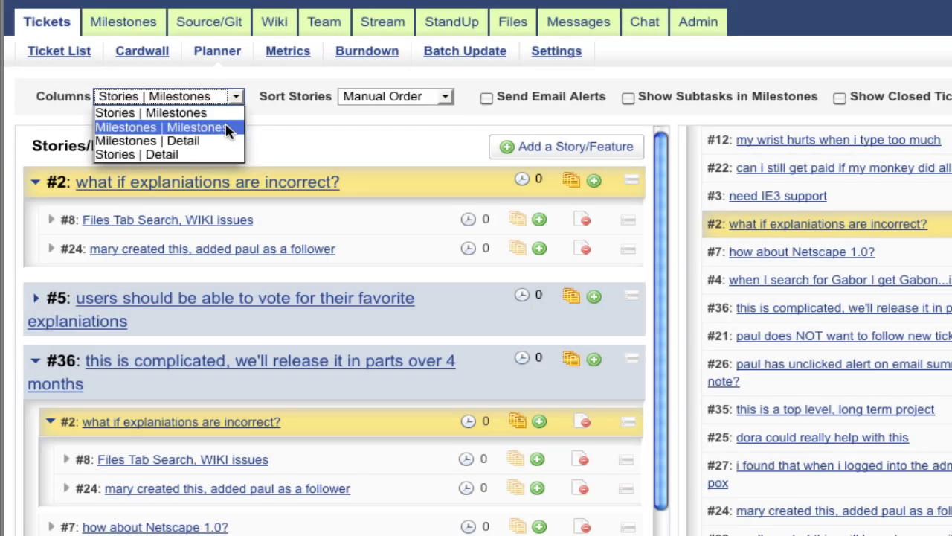
# Step: Arrange the planner columns as Milestones | Detail, view story #11 and close its window
pyautogui.click(159, 126)
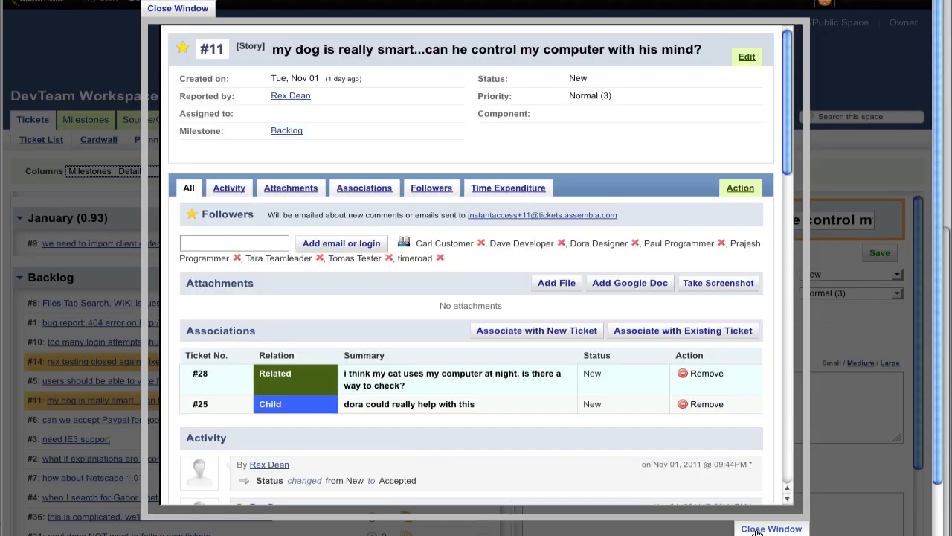
pyautogui.click(769, 528)
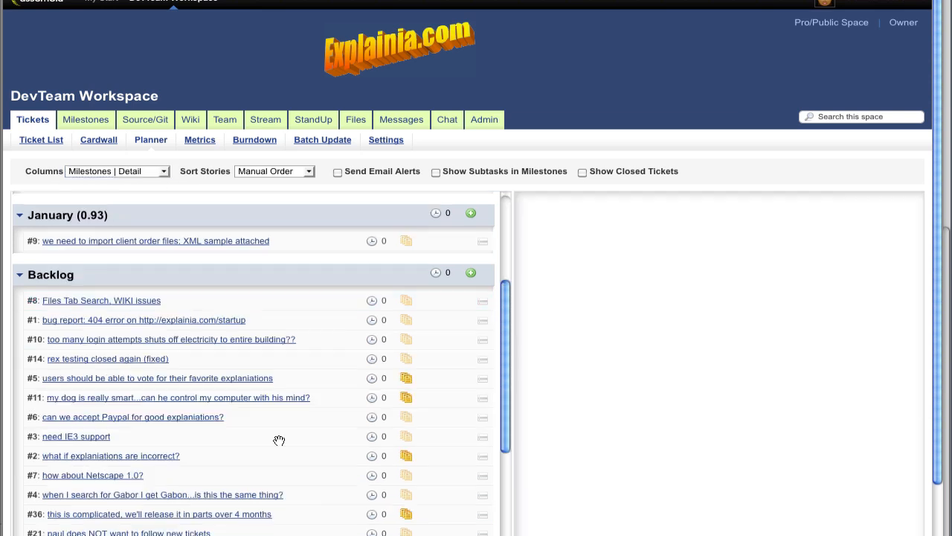
# Step: Comment on ticket #3 'IE3 is too old. Please see our Wiki page [[Supported Browsers]]' and go to the Ticket List
pyautogui.click(77, 437)
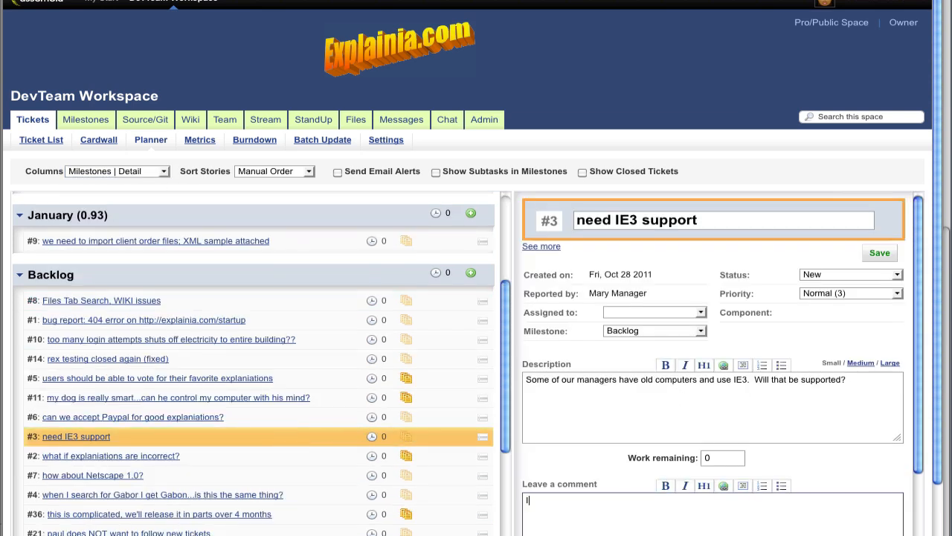
pyautogui.write('IE3 is too old.  Please see our Wiki page [[Supported Browsers]]')
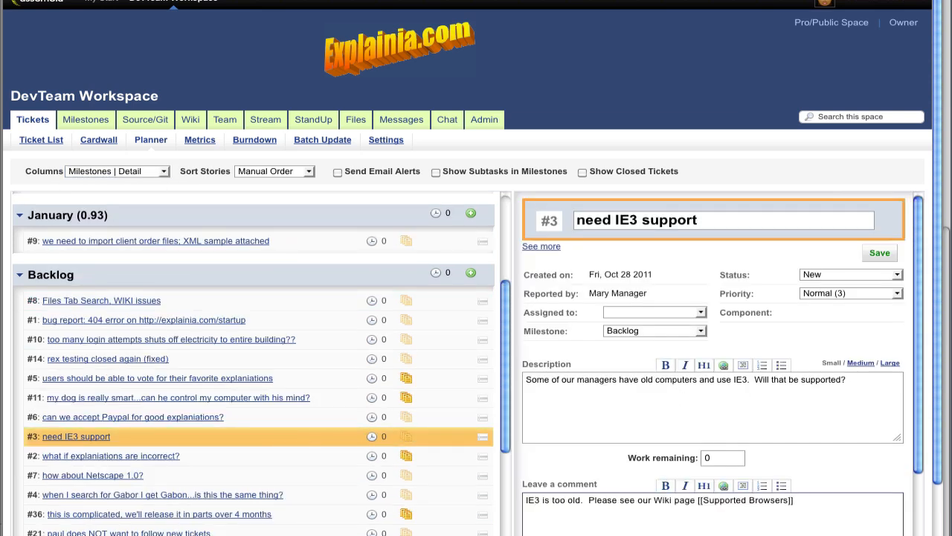
pyautogui.click(338, 171)
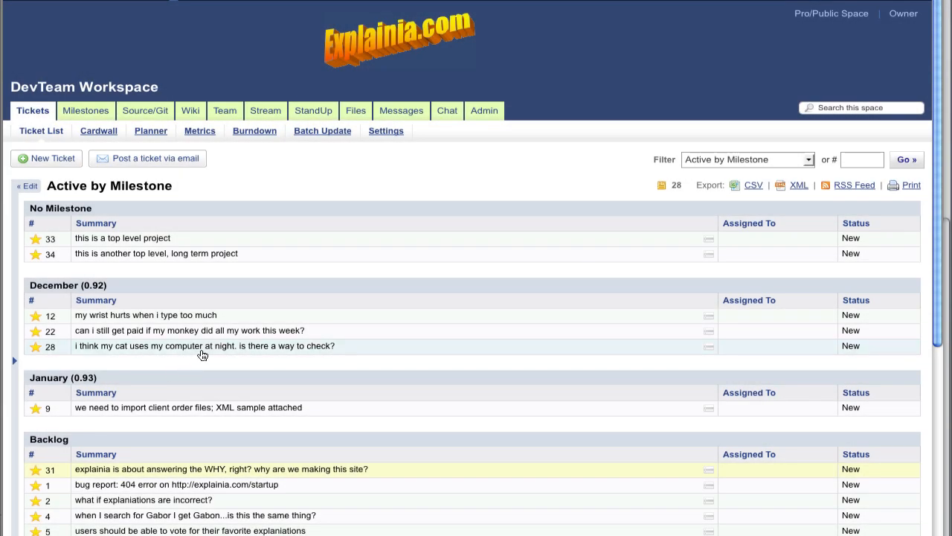
# Step: Expand the filter editing panel and group the ticket list by Reported by
pyautogui.scroll(-3)
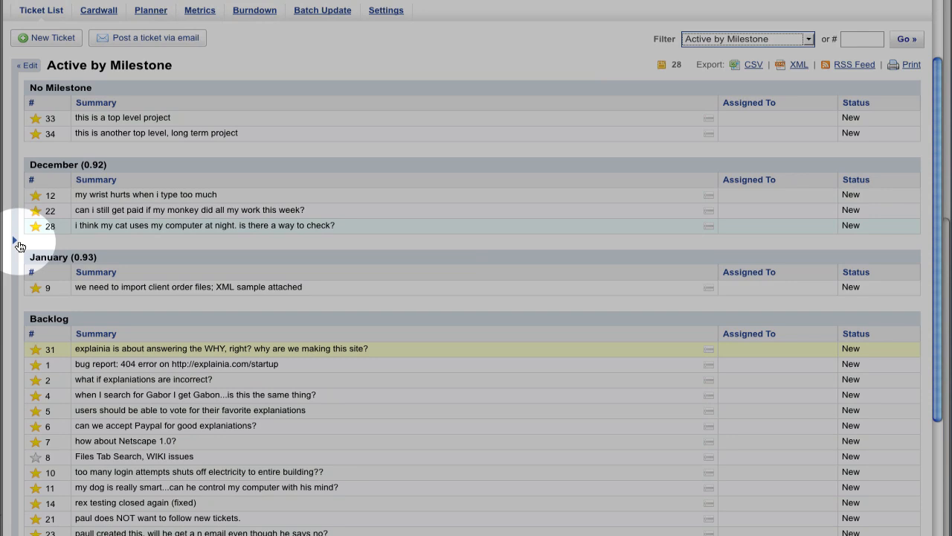
pyautogui.click(16, 238)
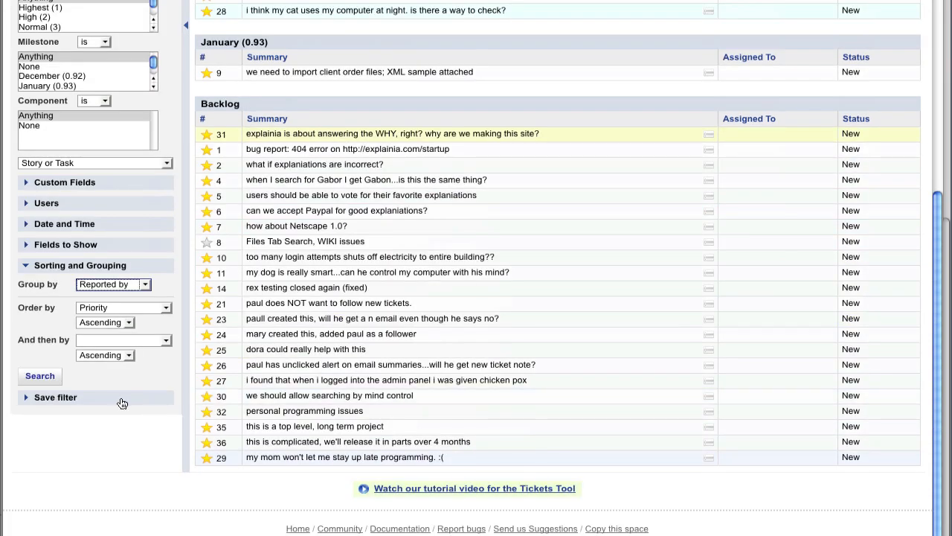
# Step: Save the grouping as a team-shared filter titled 'New by Reported By'
pyautogui.click(55, 397)
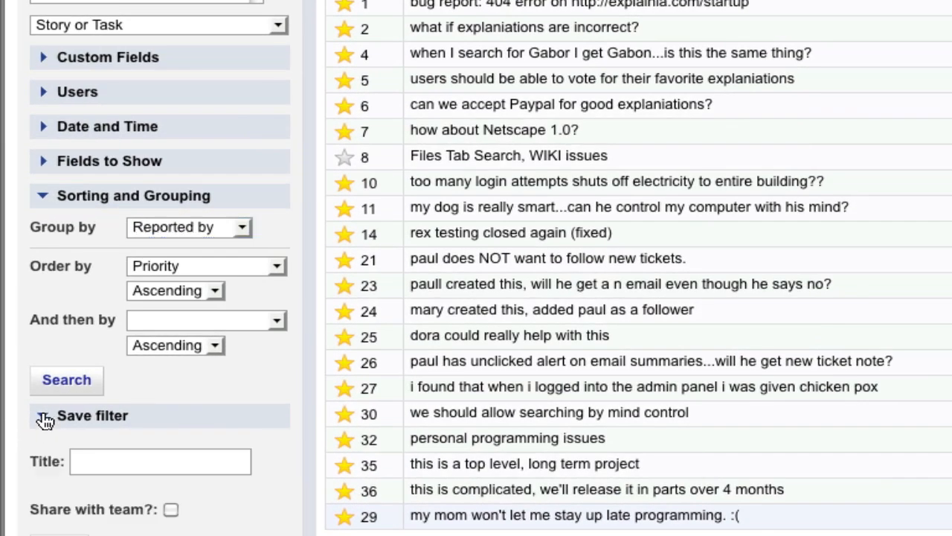
pyautogui.write('New by Reported')
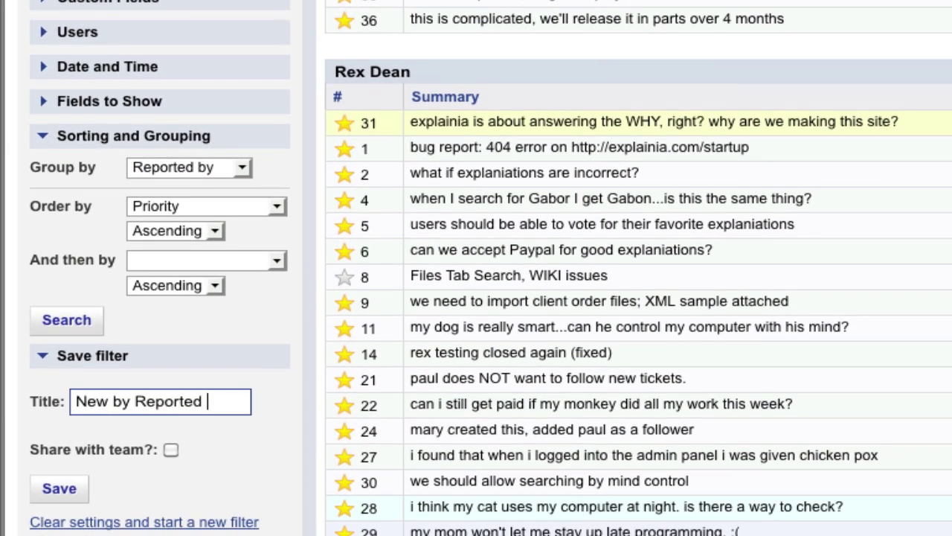
pyautogui.click(59, 487)
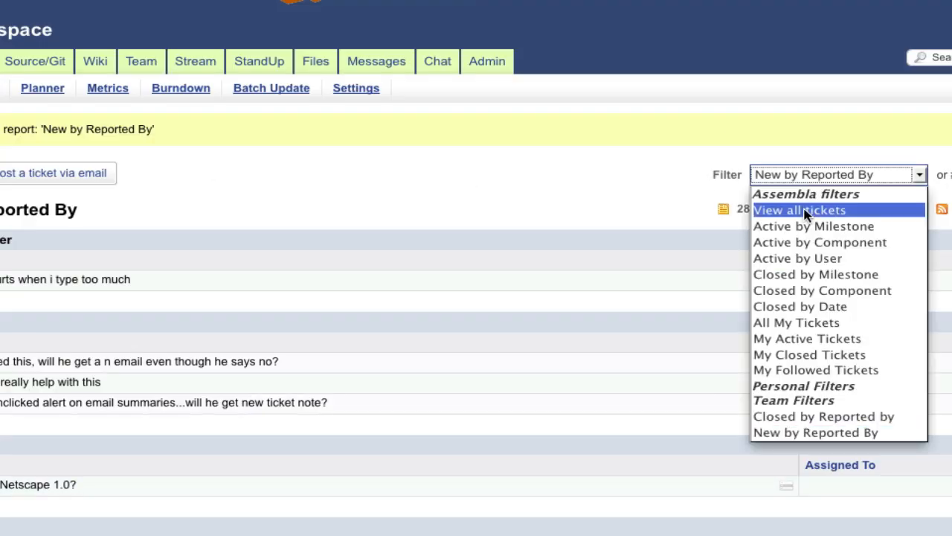
# Step: Apply the New by Reported By filter to the ticket list
pyautogui.click(812, 226)
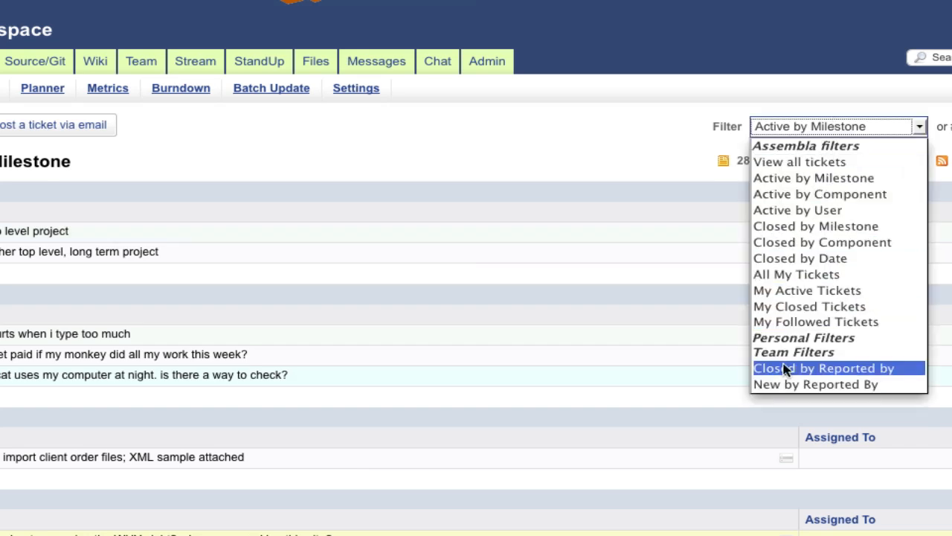
pyautogui.click(814, 384)
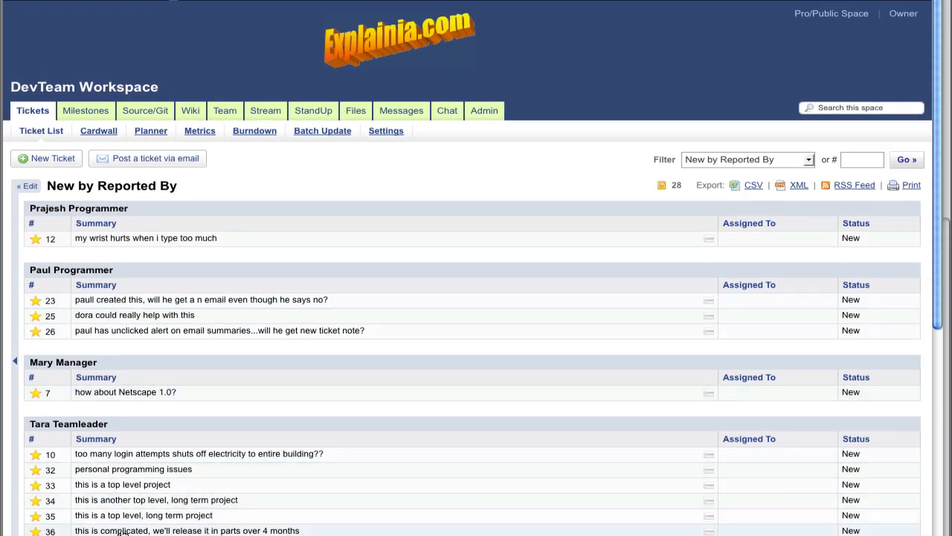
pyautogui.moveTo(131, 531)
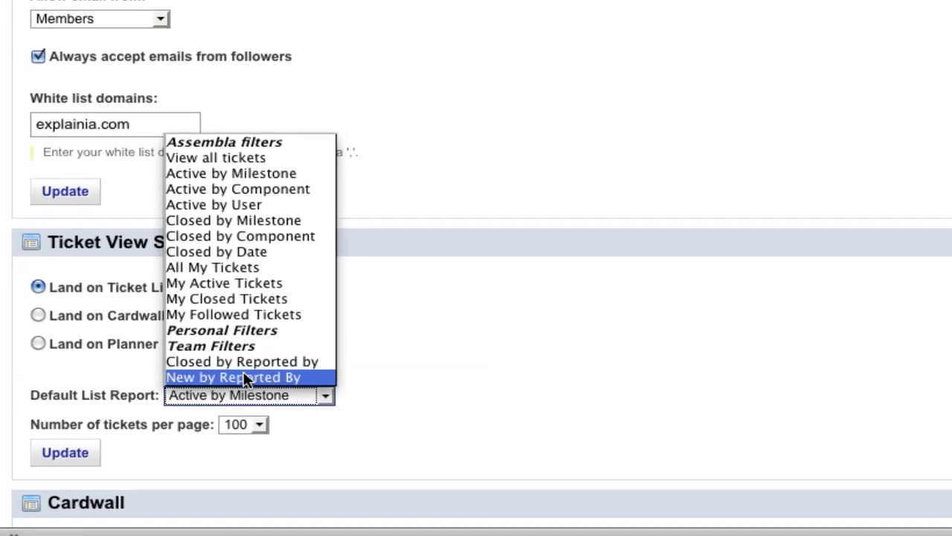
# Step: Make New by Reported By the default list report and return to the ticket list
pyautogui.click(232, 375)
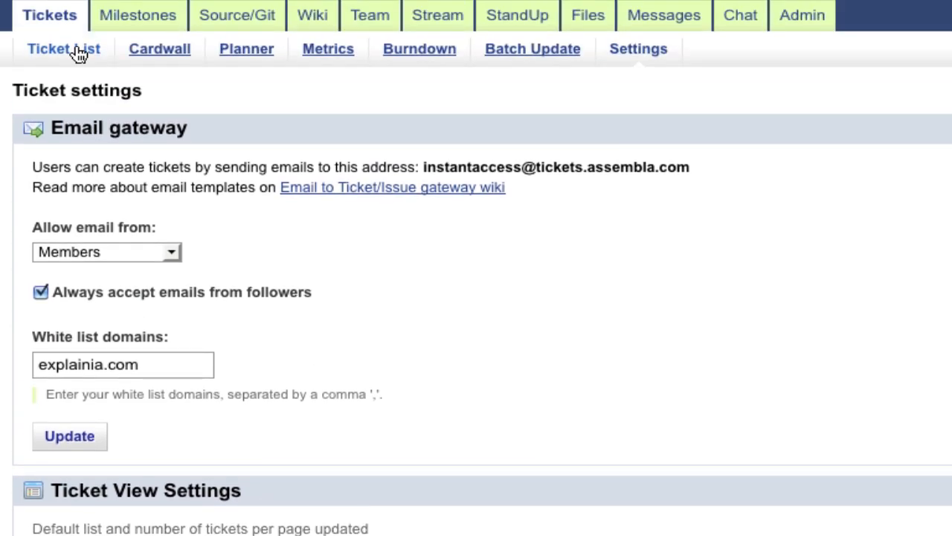
pyautogui.click(43, 49)
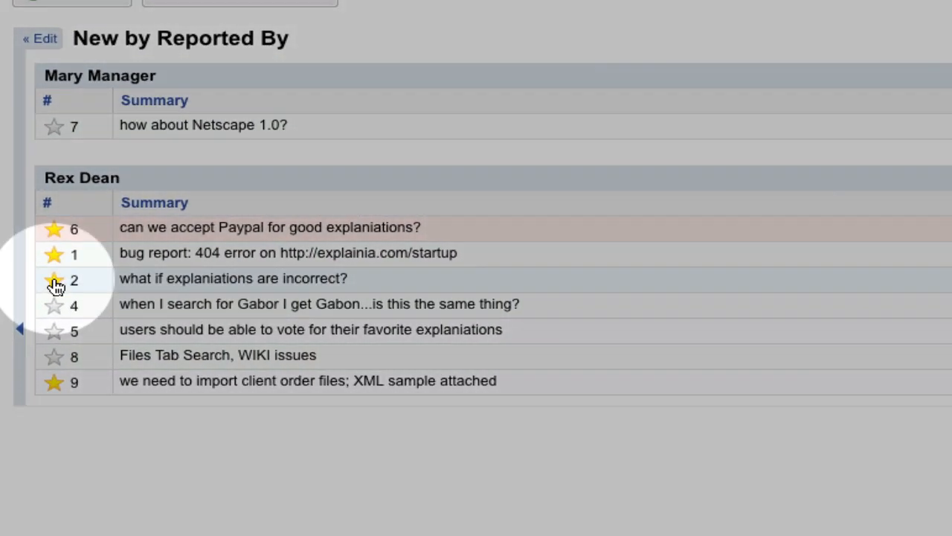
pyautogui.moveTo(54, 281)
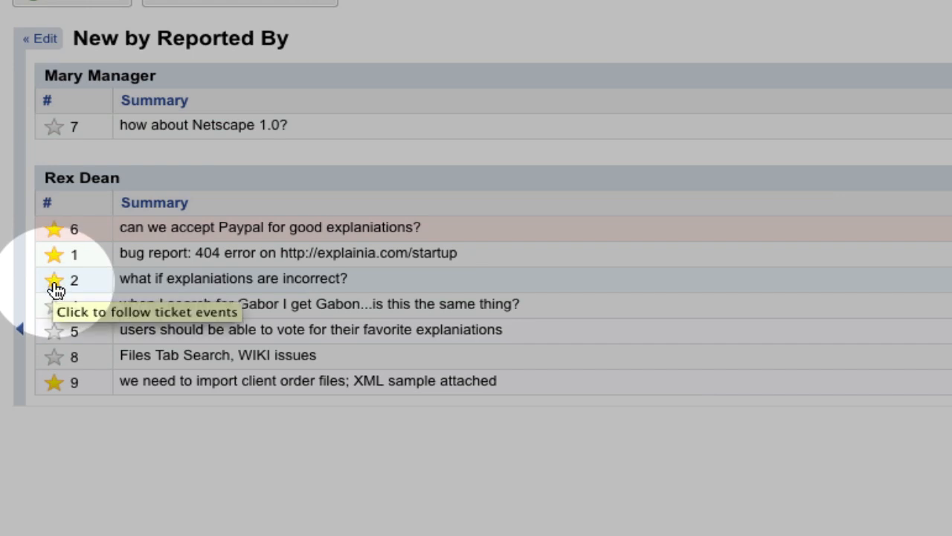
pyautogui.moveTo(252, 259)
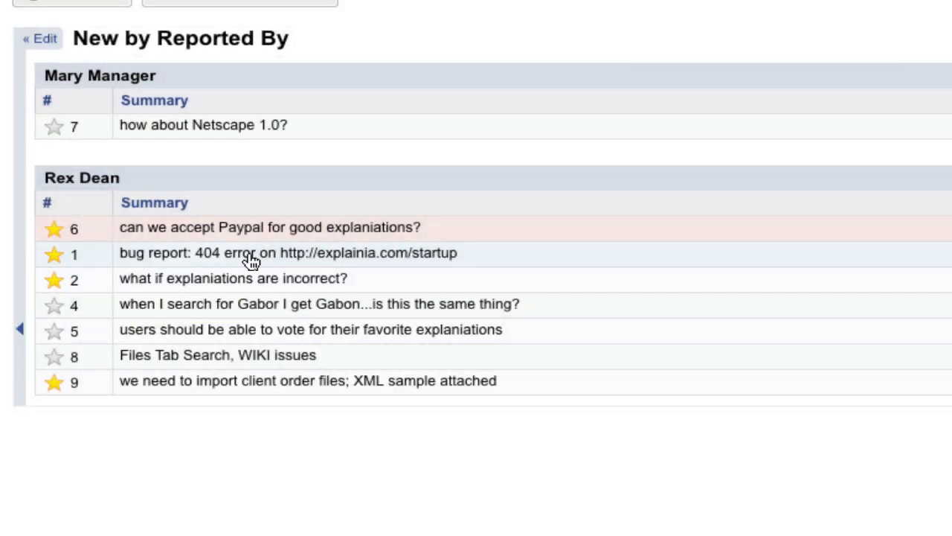
pyautogui.rightClick(250, 253)
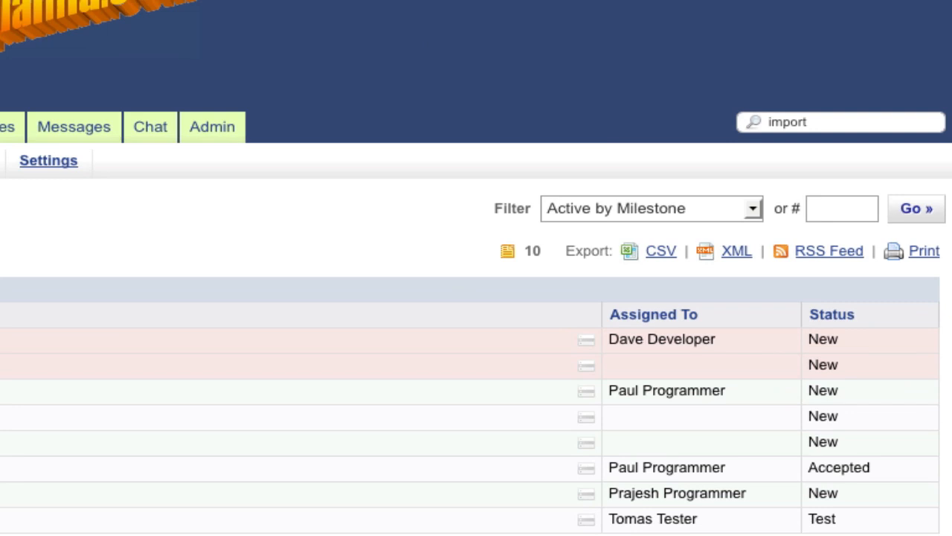
# Step: Search the space for 'import' and 'cat' tickets, then switch to the Cardwall board
pyautogui.click(841, 122)
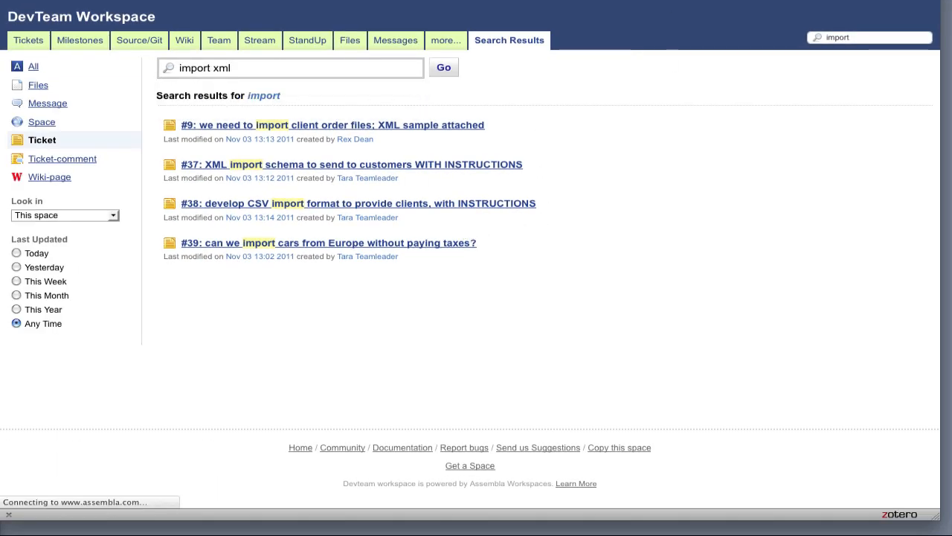
pyautogui.write('cat')
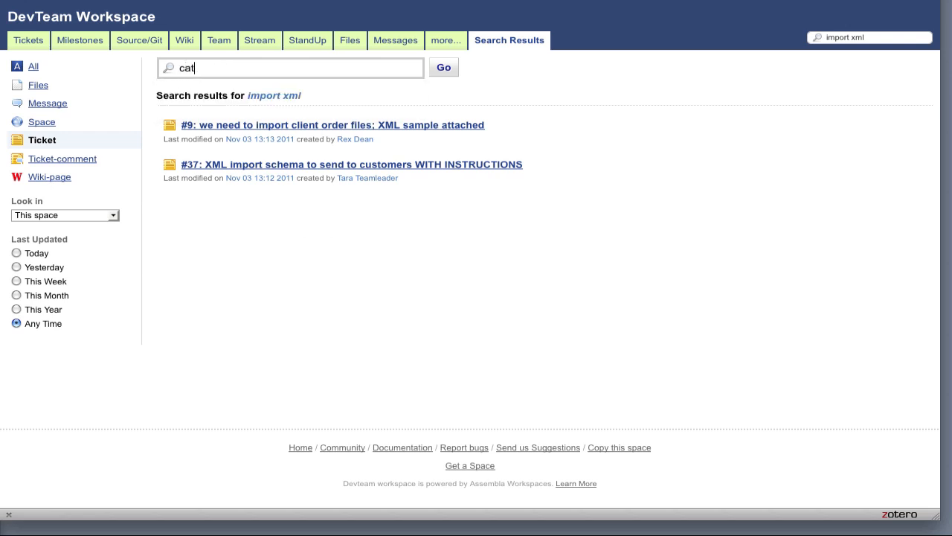
pyautogui.click(444, 67)
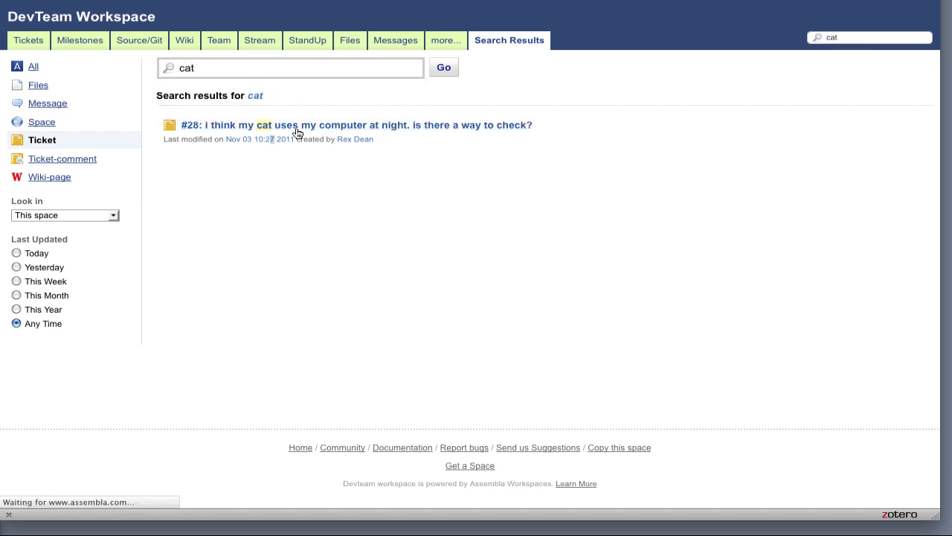
pyautogui.click(357, 125)
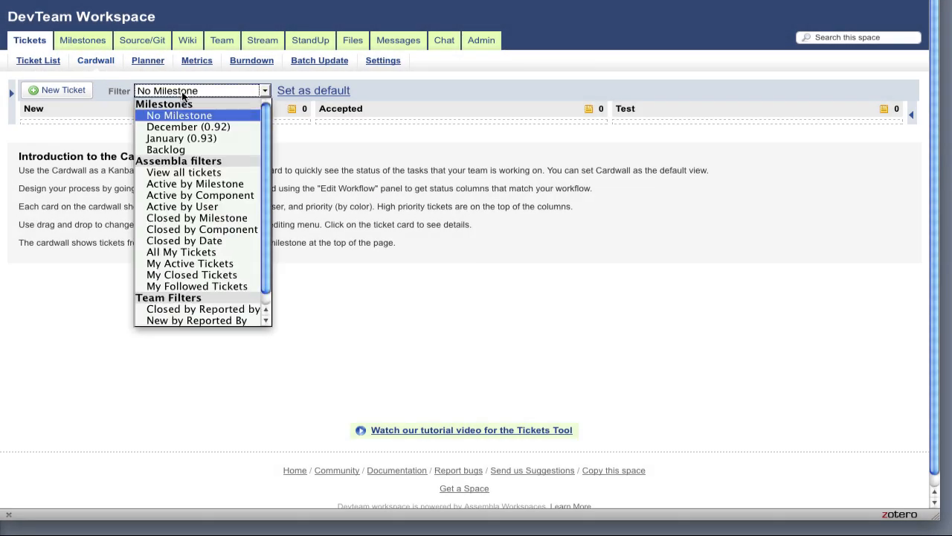
# Step: Filter the Cardwall to the December (0.92) milestone and assign ticket #4 to Tara.Teamleader
pyautogui.click(181, 137)
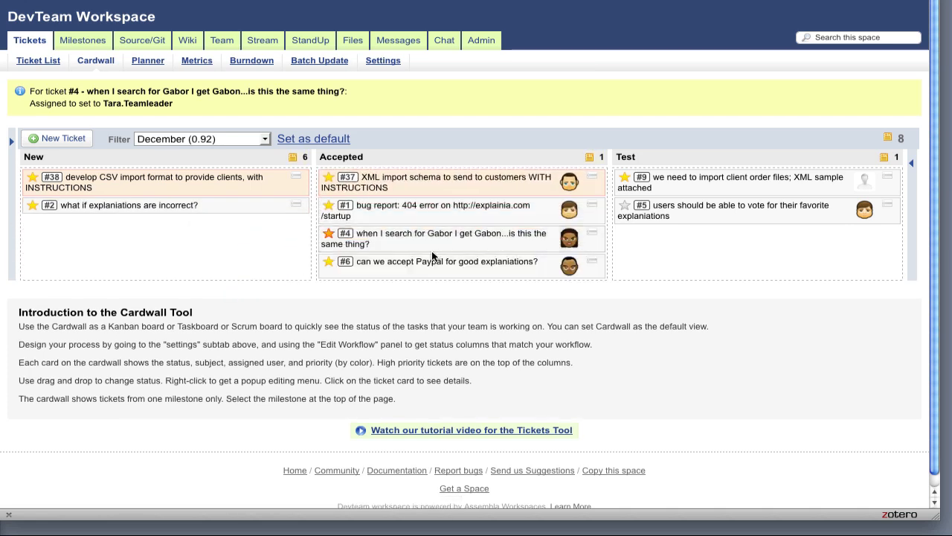
pyautogui.moveTo(146, 177)
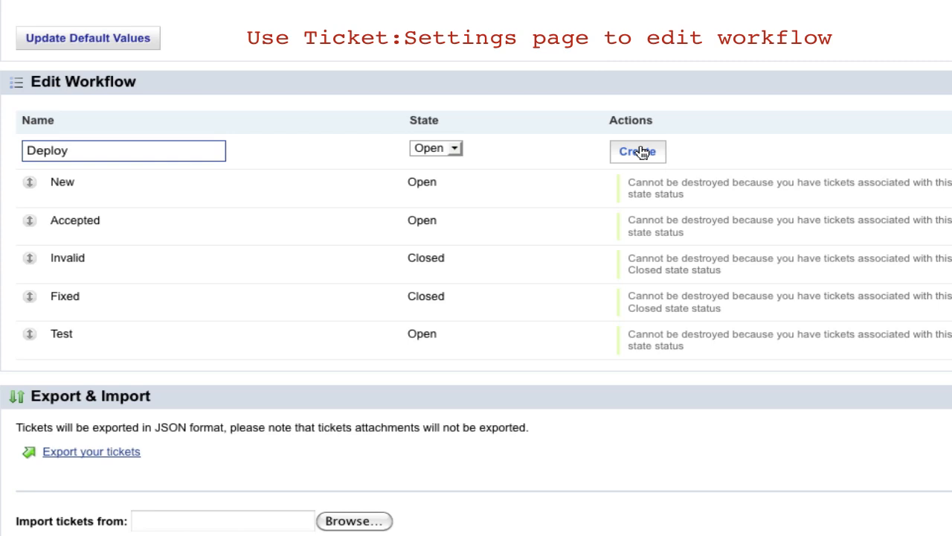
# Step: Create an open Deploy workflow status and expand the Cardwall to show all status columns
pyautogui.click(637, 152)
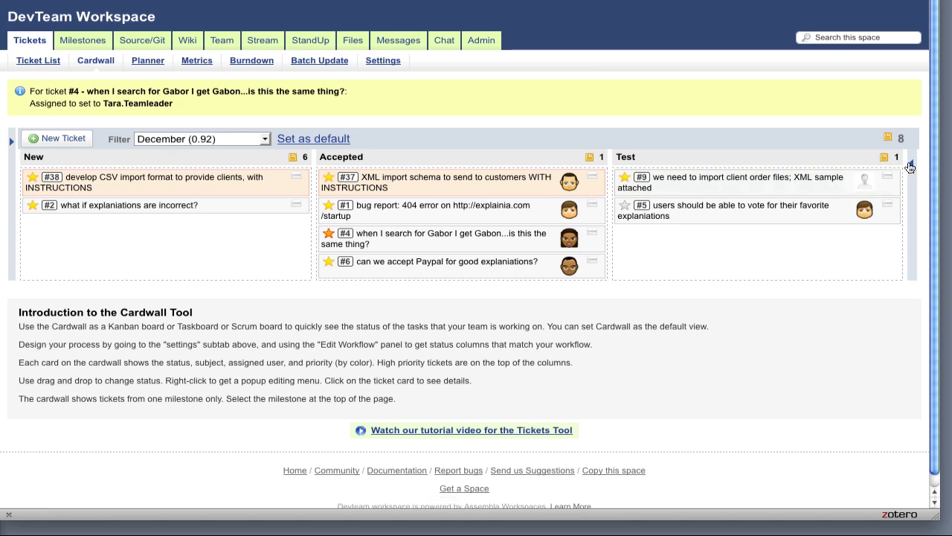
pyautogui.click(9, 140)
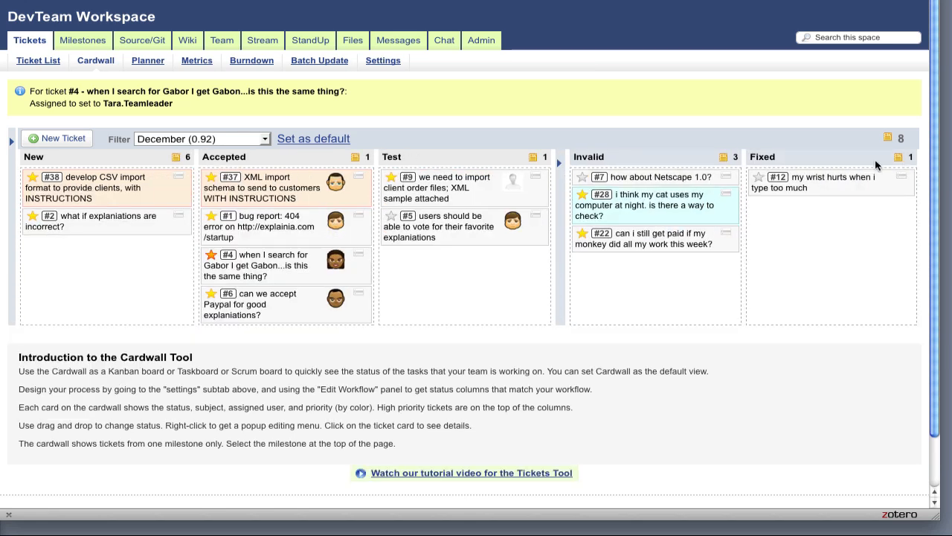